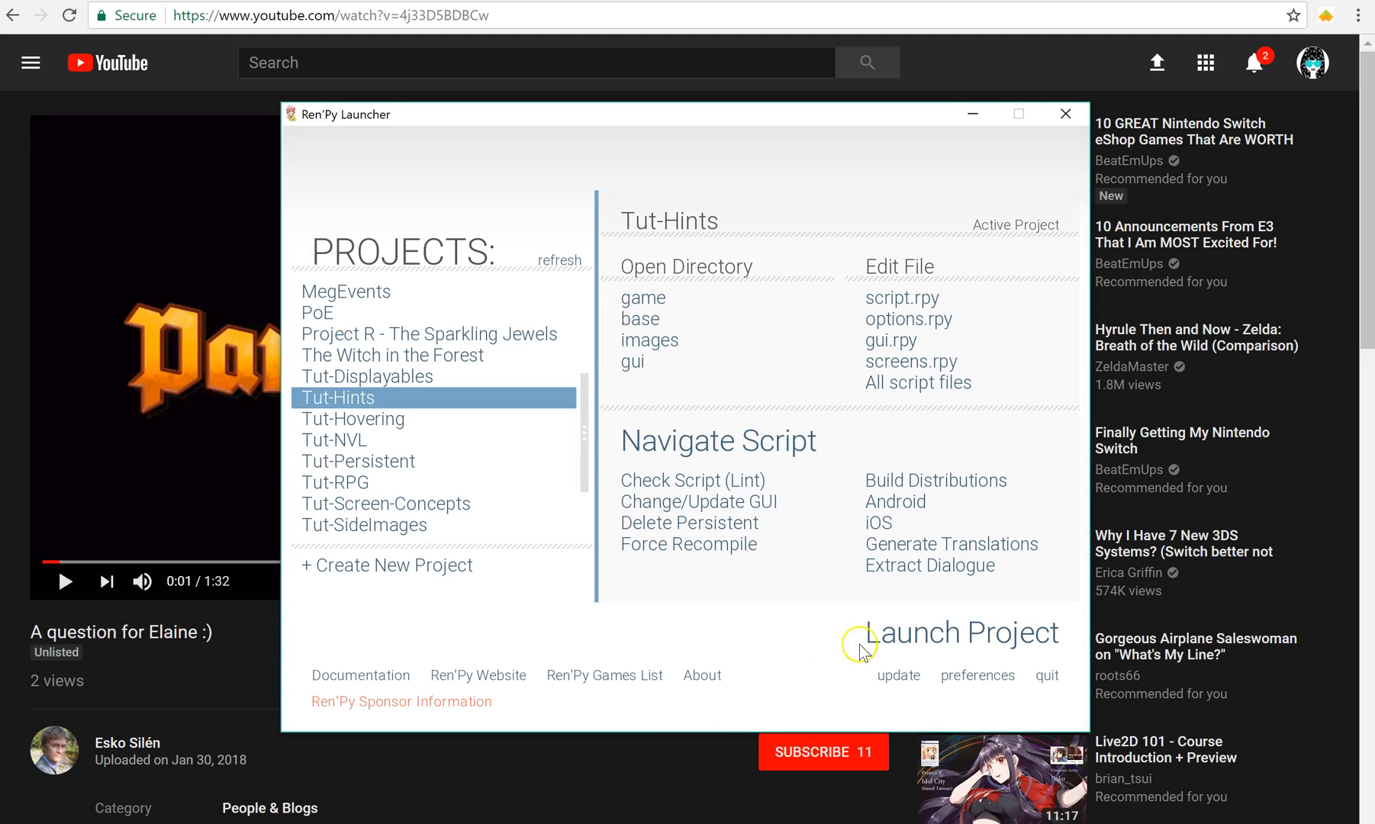
Step: Launch and start Tut-Hints, view the avatar's hint notification, then close the game
{"action": "left_click", "coordinate": [961, 633]}
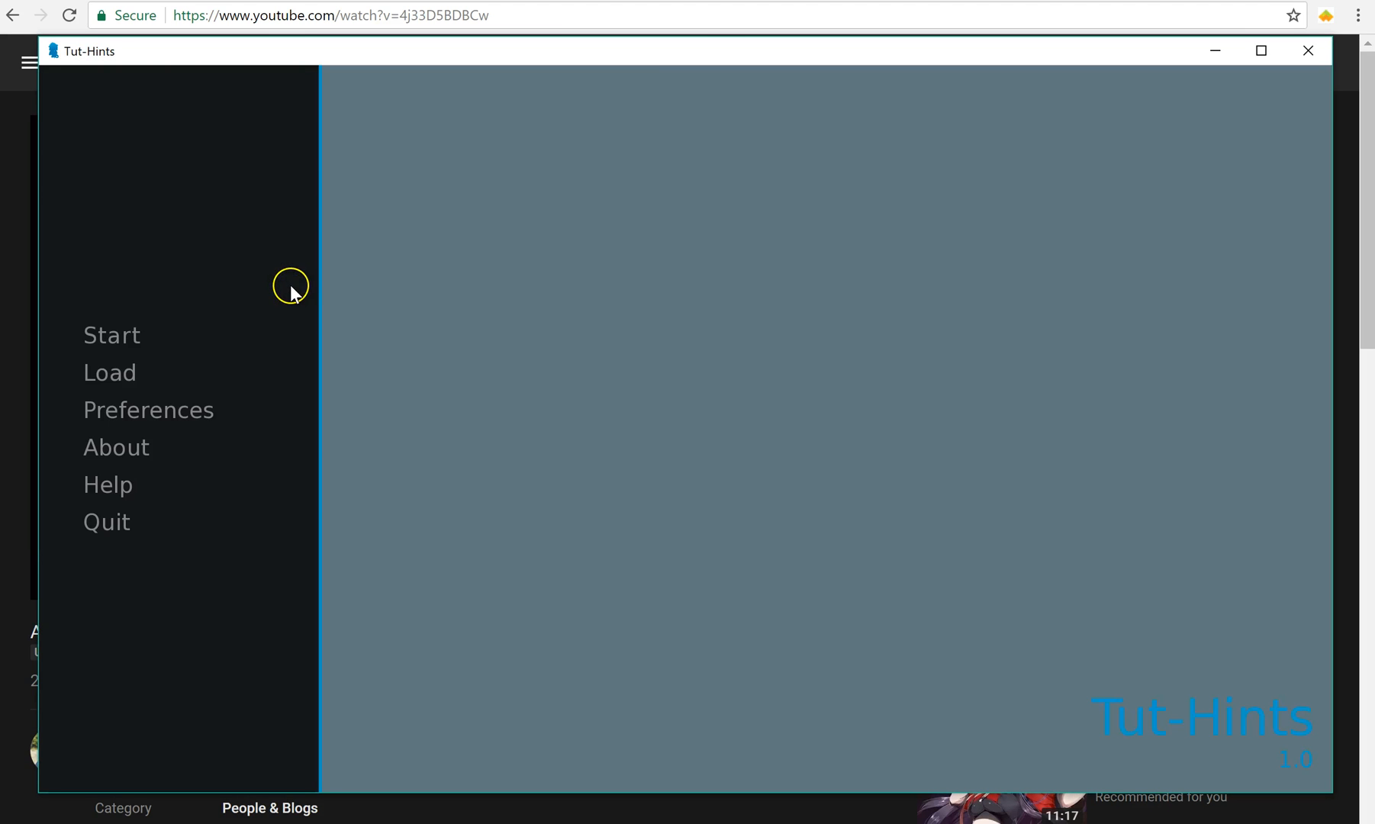
{"action": "left_click", "coordinate": [113, 335]}
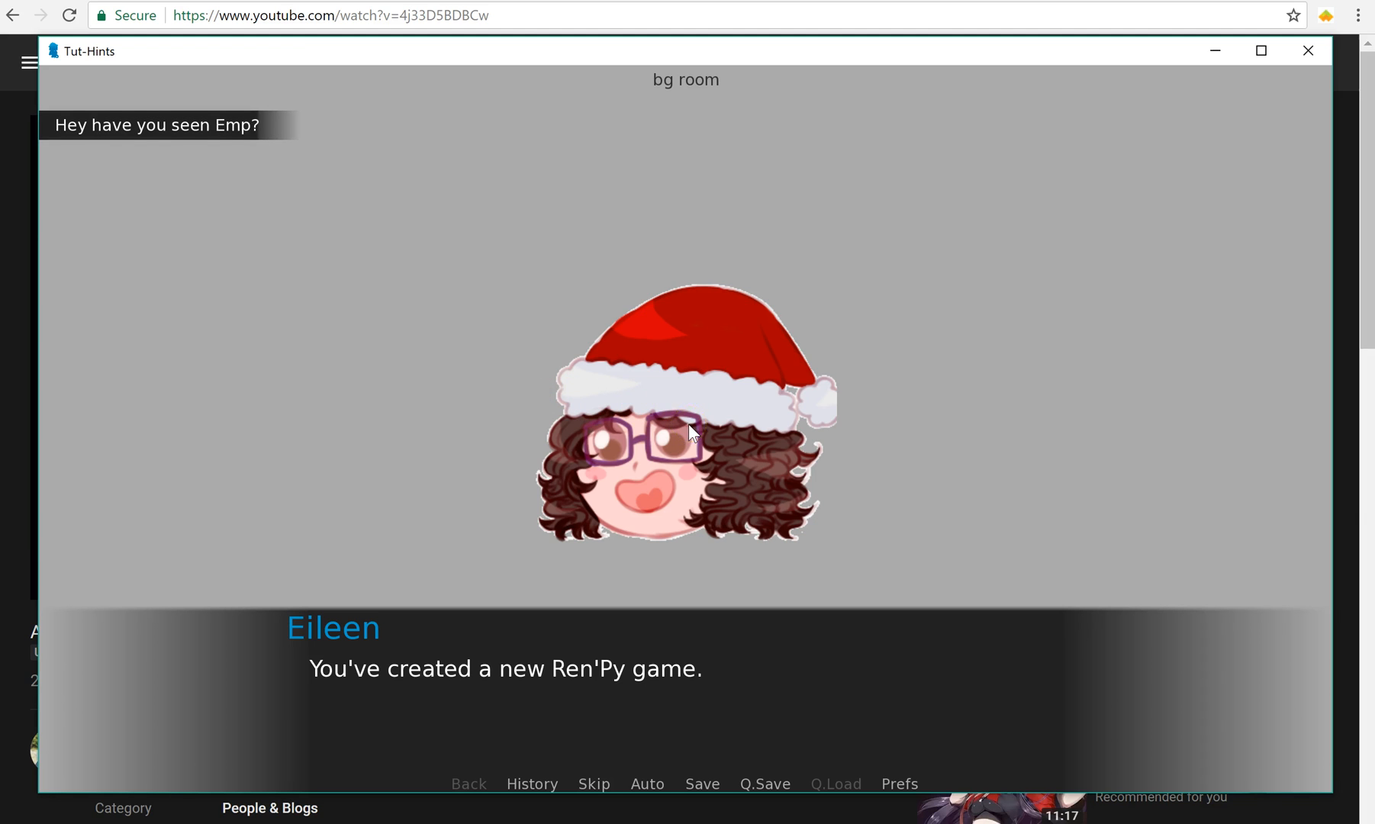
{"action": "left_click", "coordinate": [612, 429]}
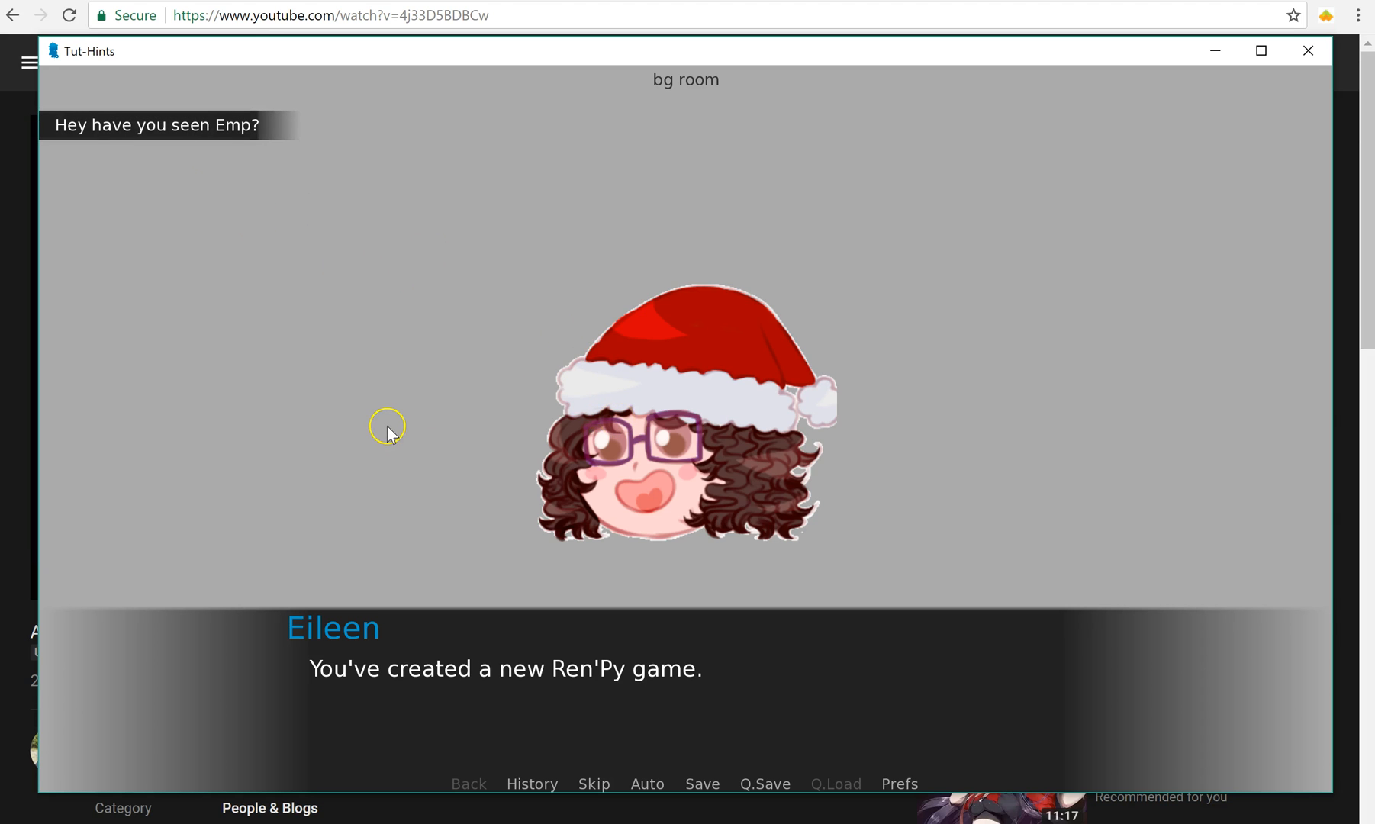
{"action": "mouse_move", "coordinate": [1306, 50]}
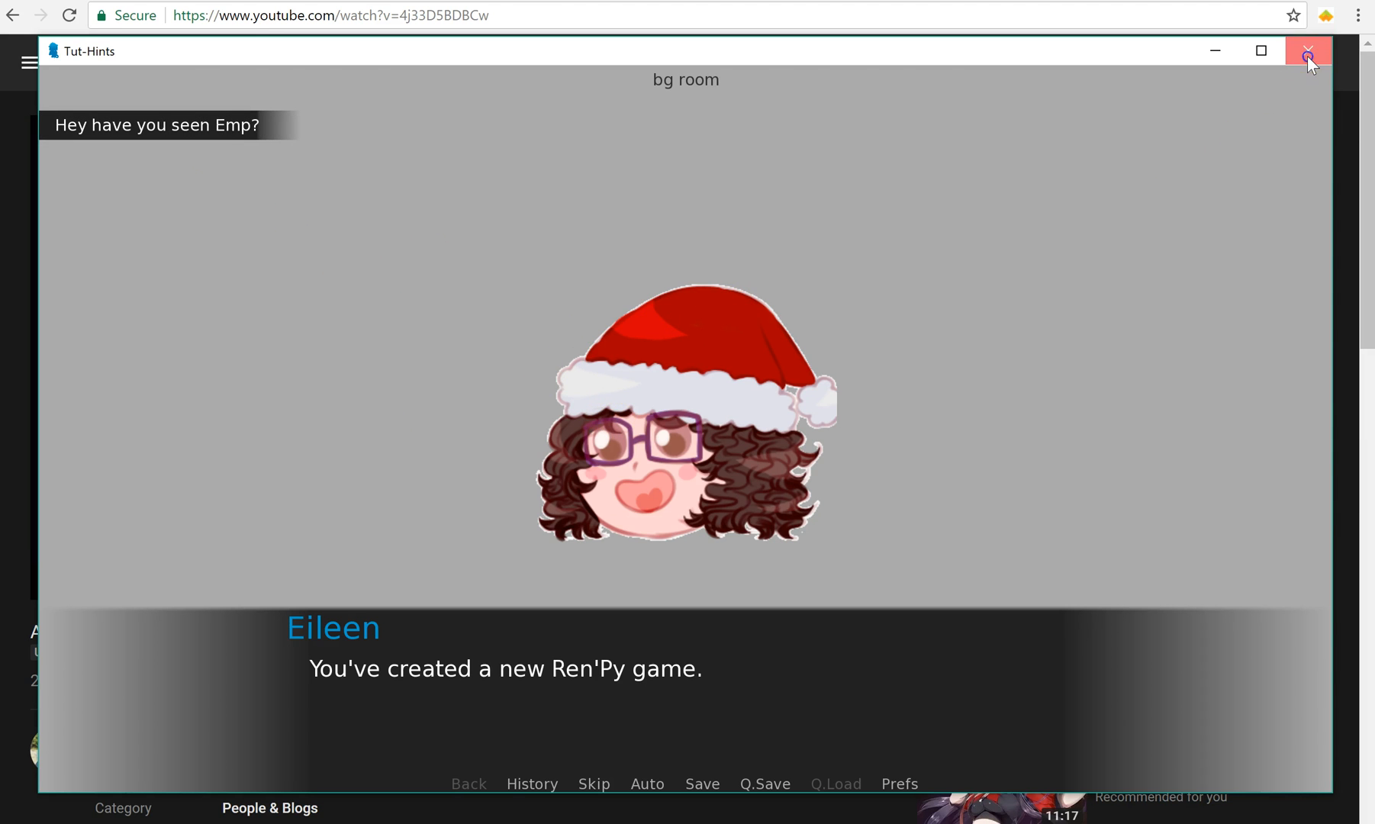
{"action": "left_click", "coordinate": [1306, 51]}
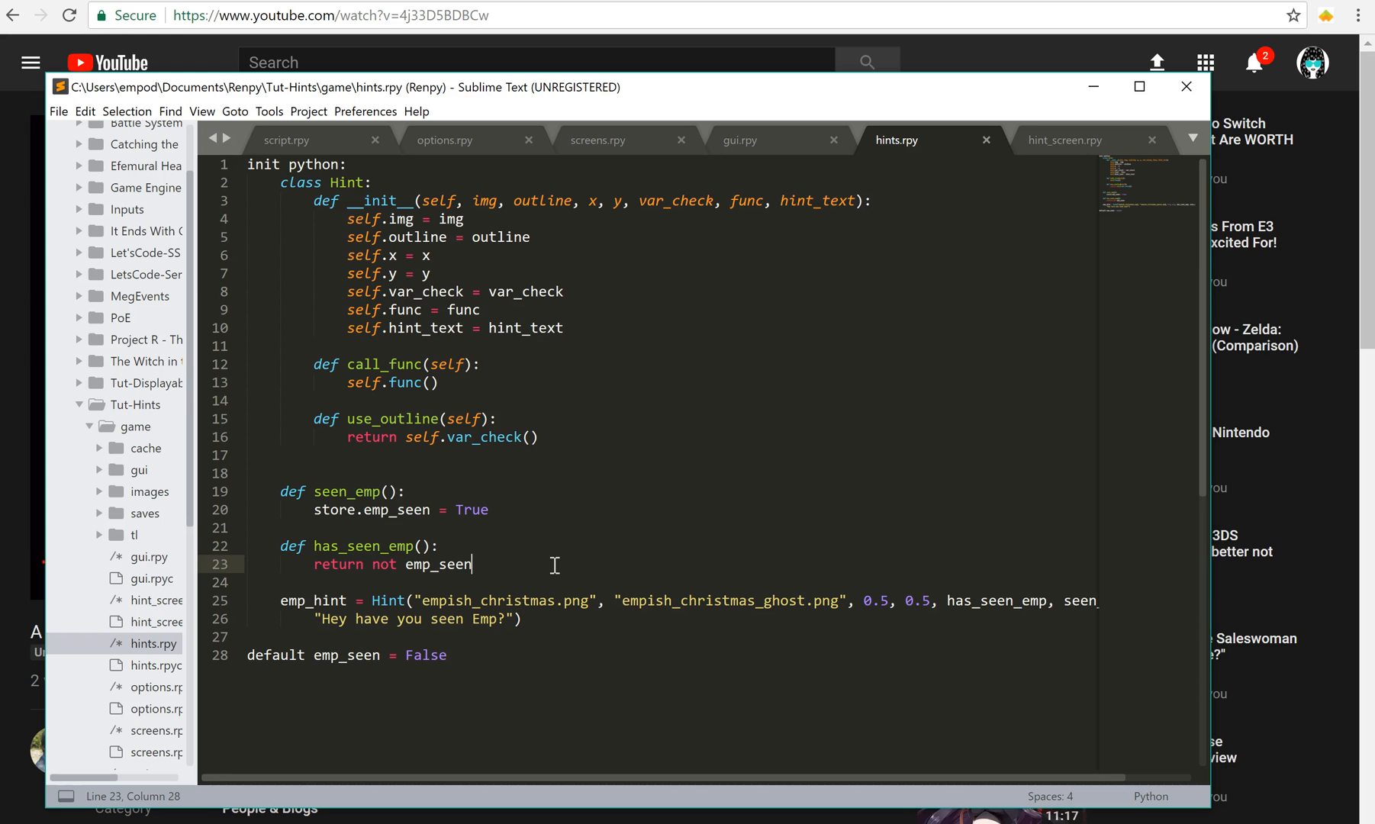
Step: Review hint_screen's loop over hints and script.rpy's show screen line with emp_hint
{"action": "left_click", "coordinate": [1066, 140]}
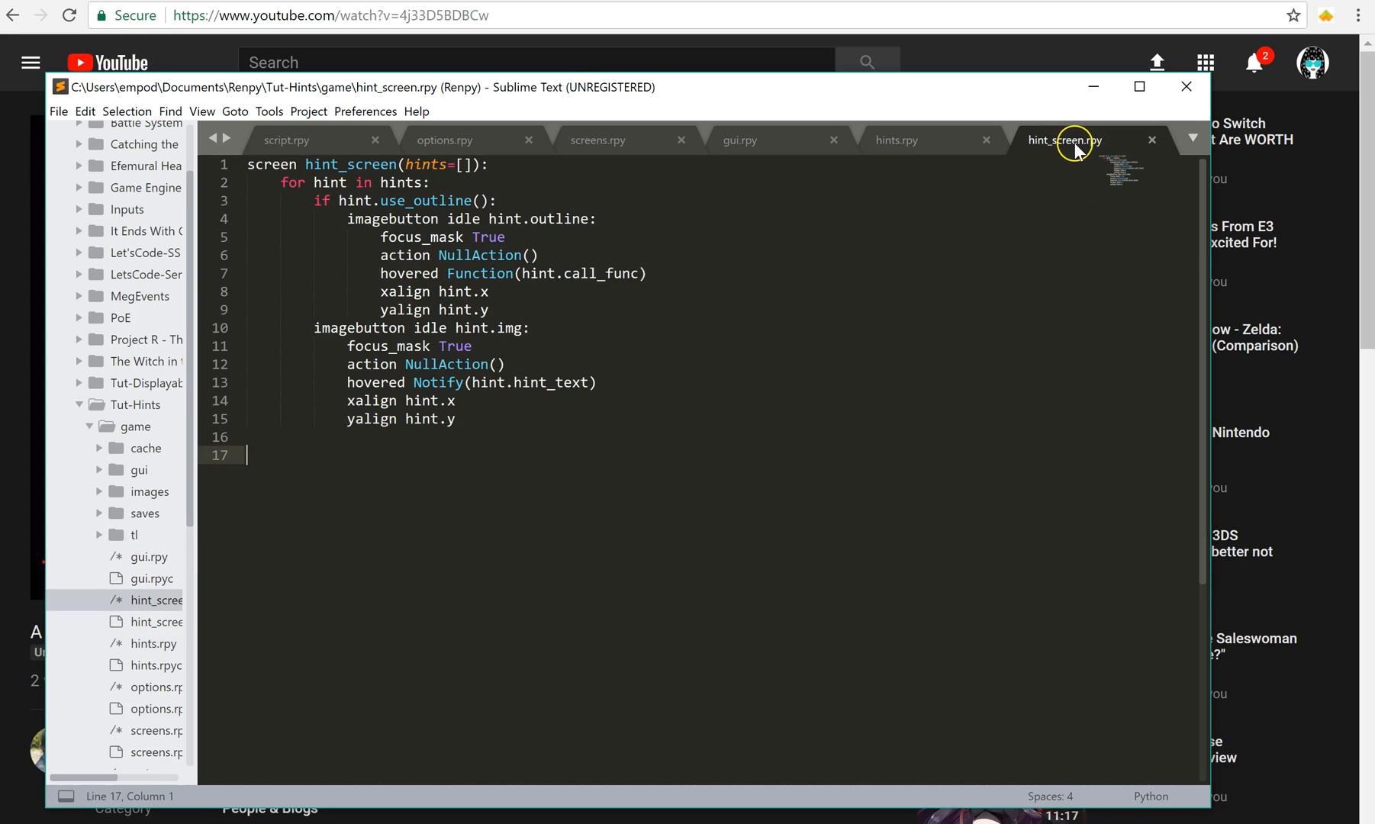
{"action": "left_click", "coordinate": [360, 243]}
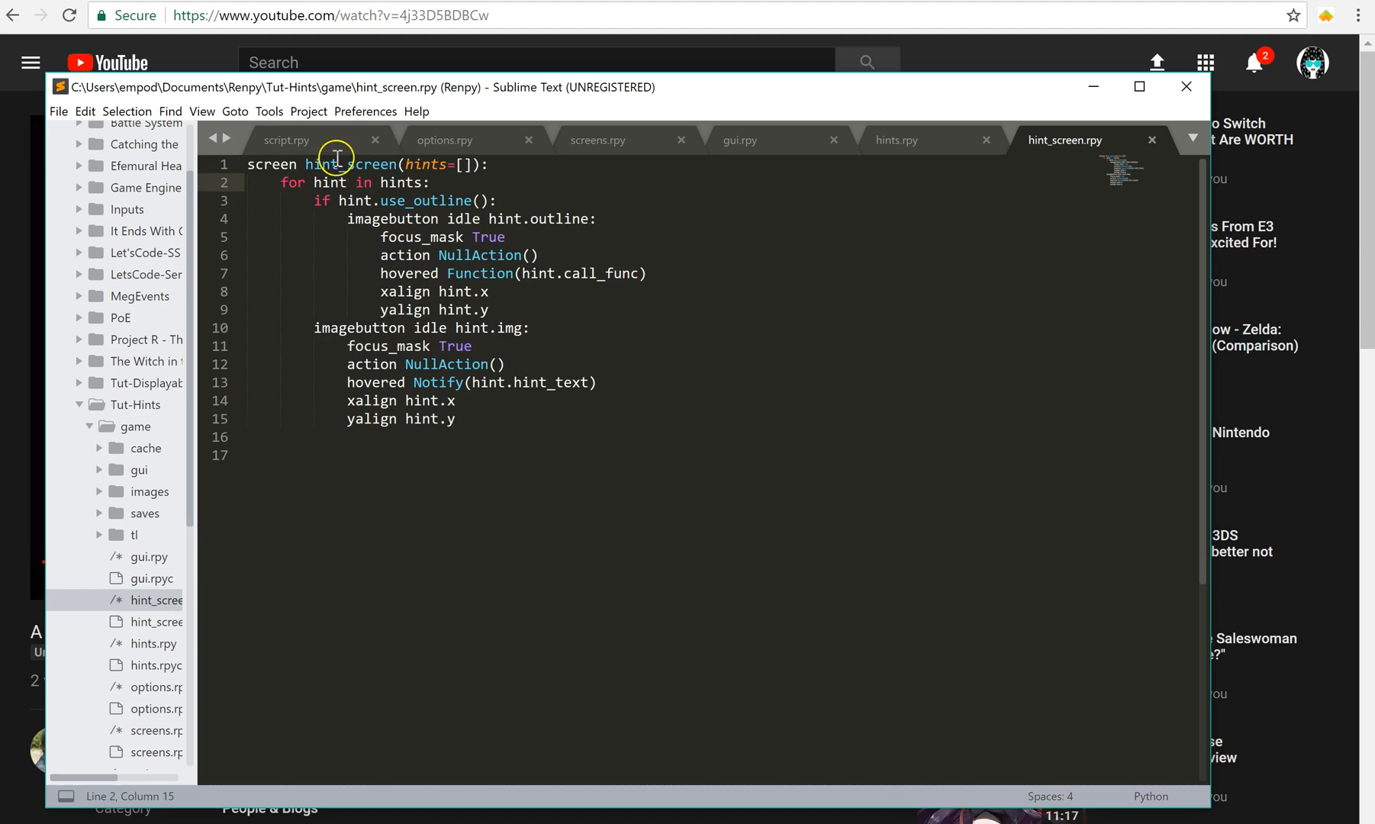
{"action": "left_click", "coordinate": [287, 141]}
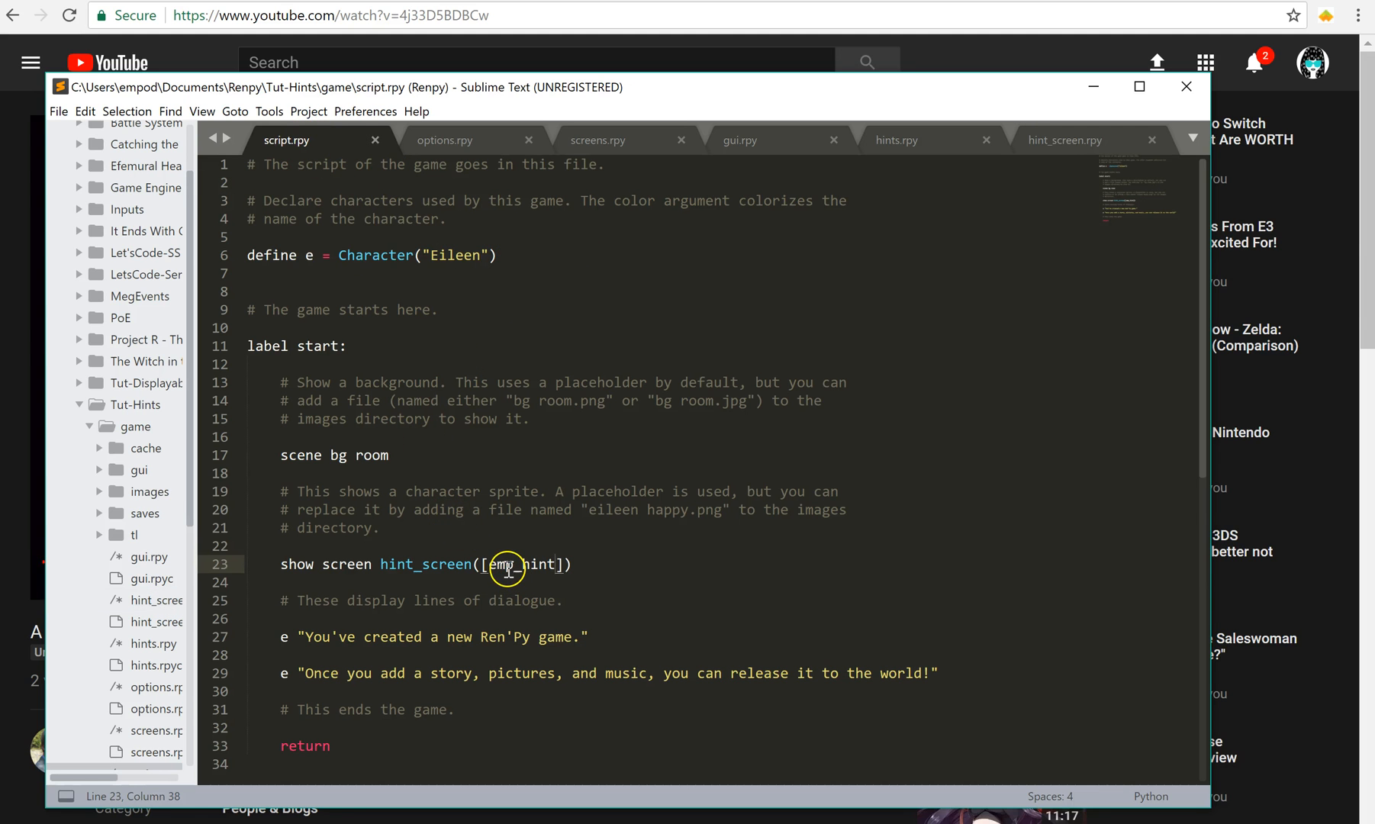
{"action": "left_click", "coordinate": [1065, 139]}
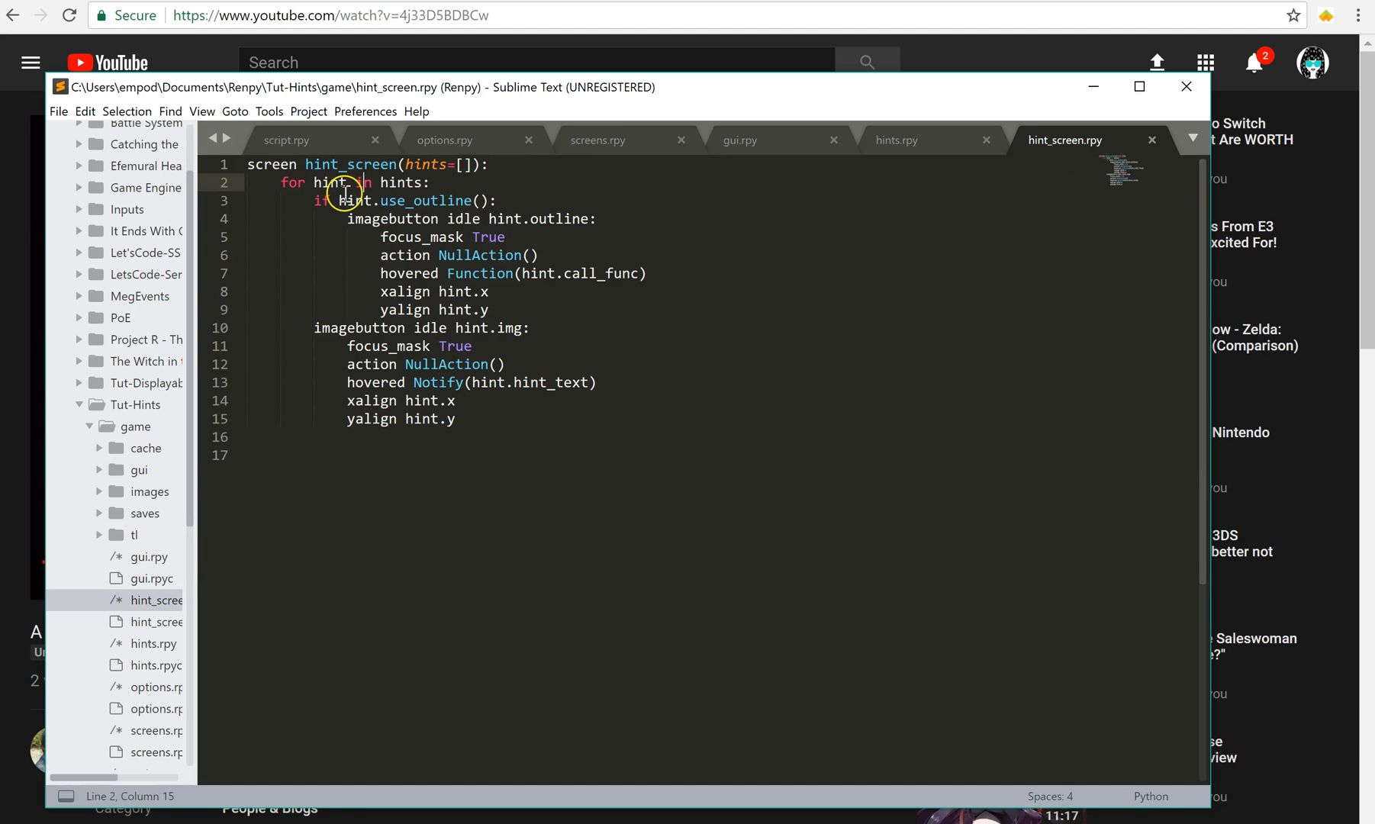
{"action": "left_click", "coordinate": [403, 200]}
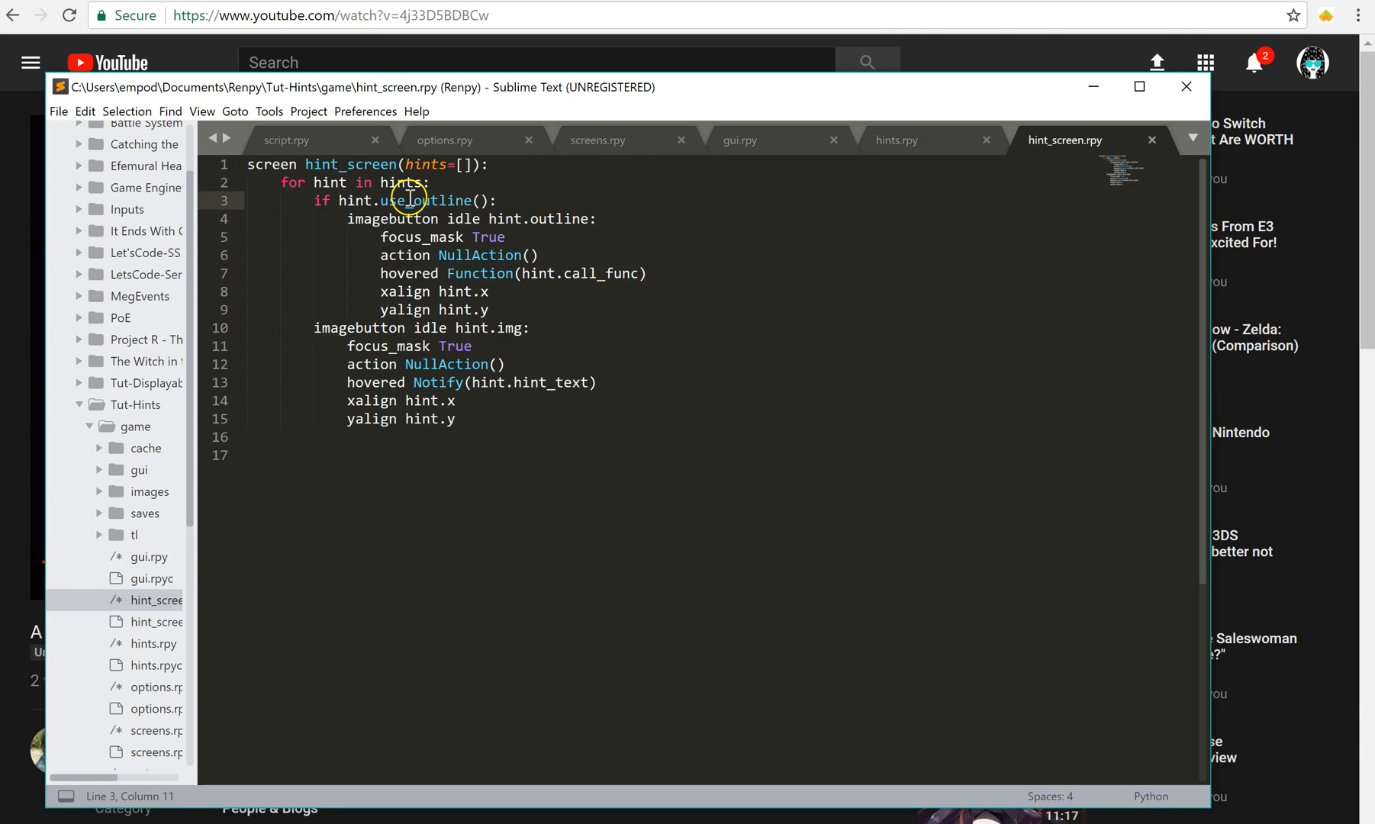
{"action": "left_click", "coordinate": [377, 200]}
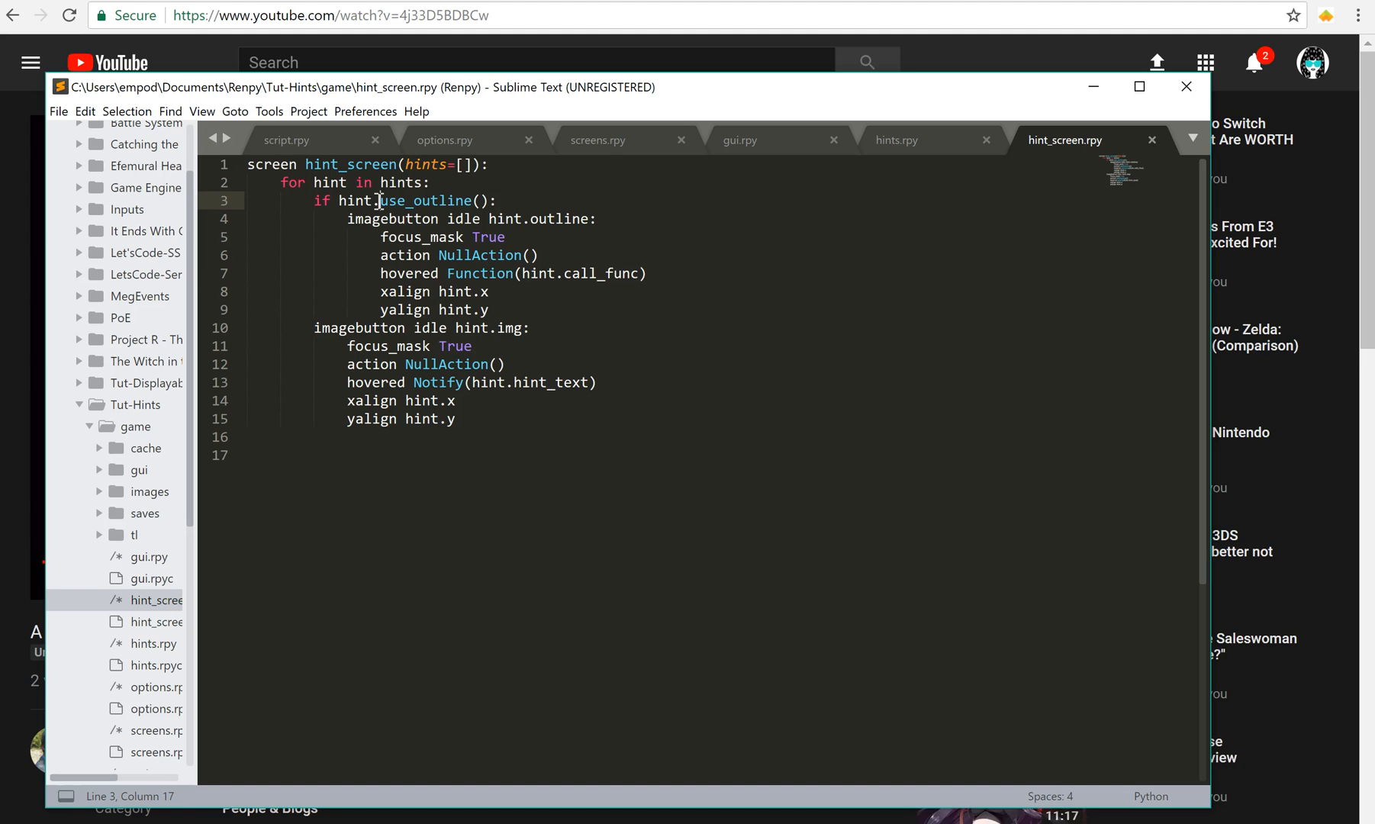
{"action": "mouse_move", "coordinate": [359, 214]}
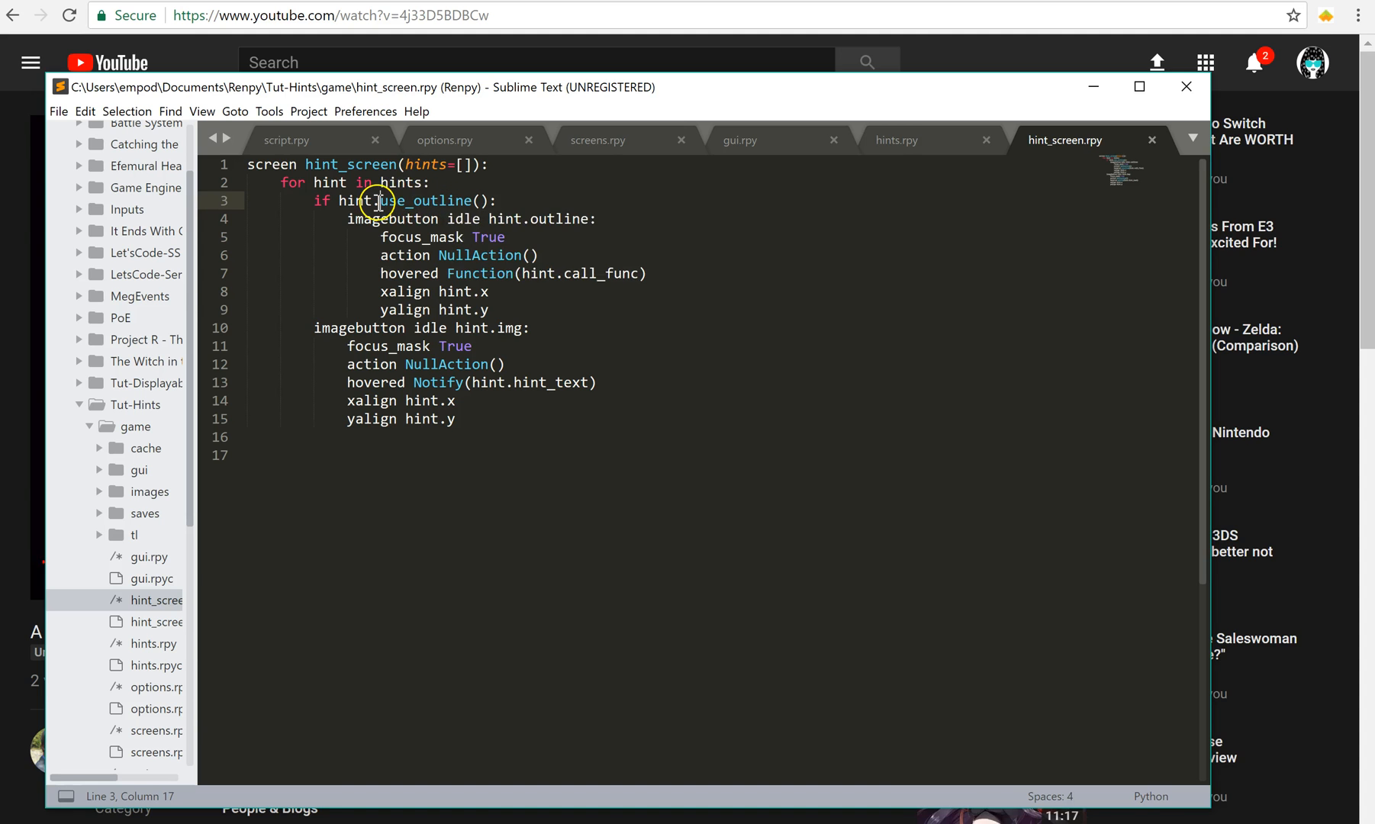
{"action": "mouse_move", "coordinate": [489, 291]}
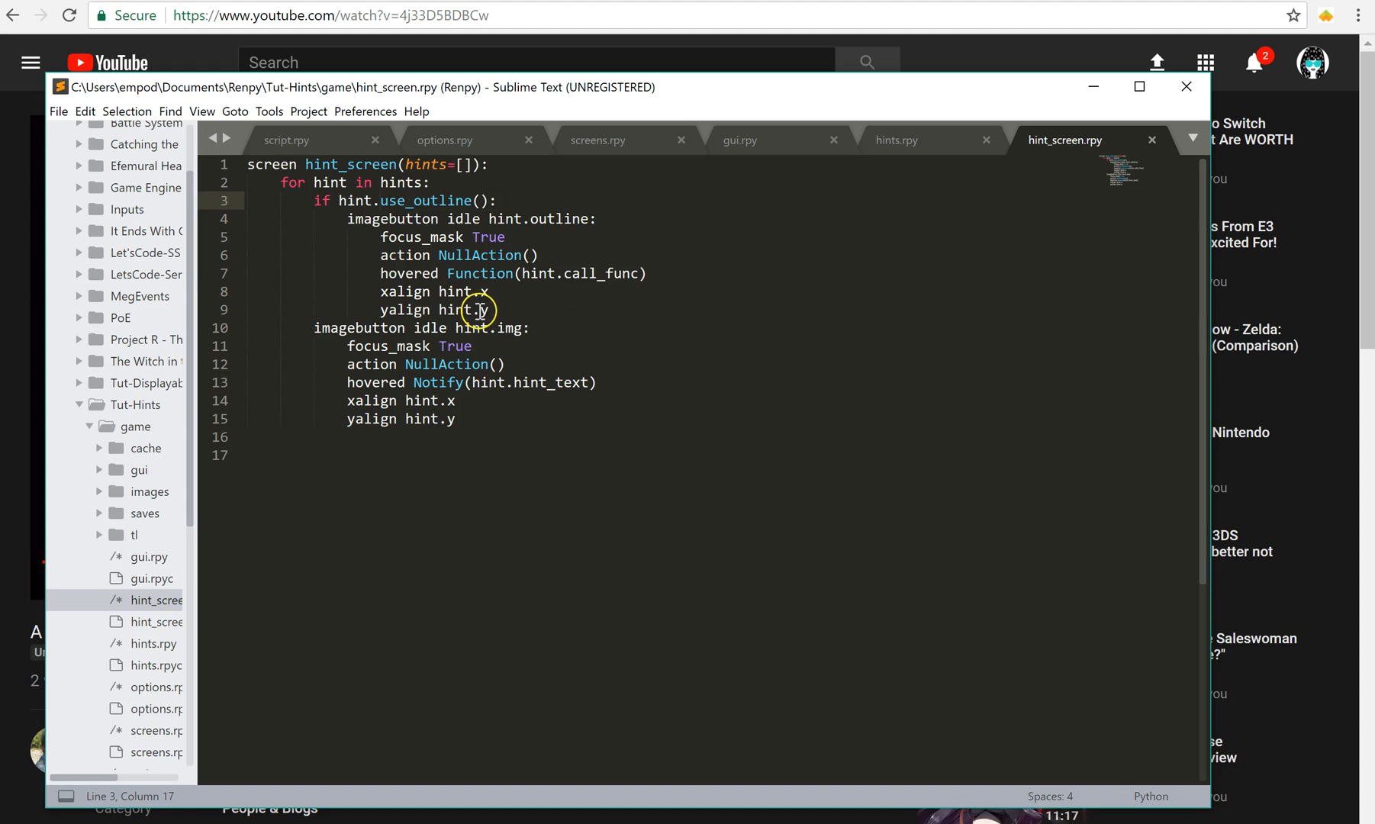
{"action": "mouse_move", "coordinate": [542, 303]}
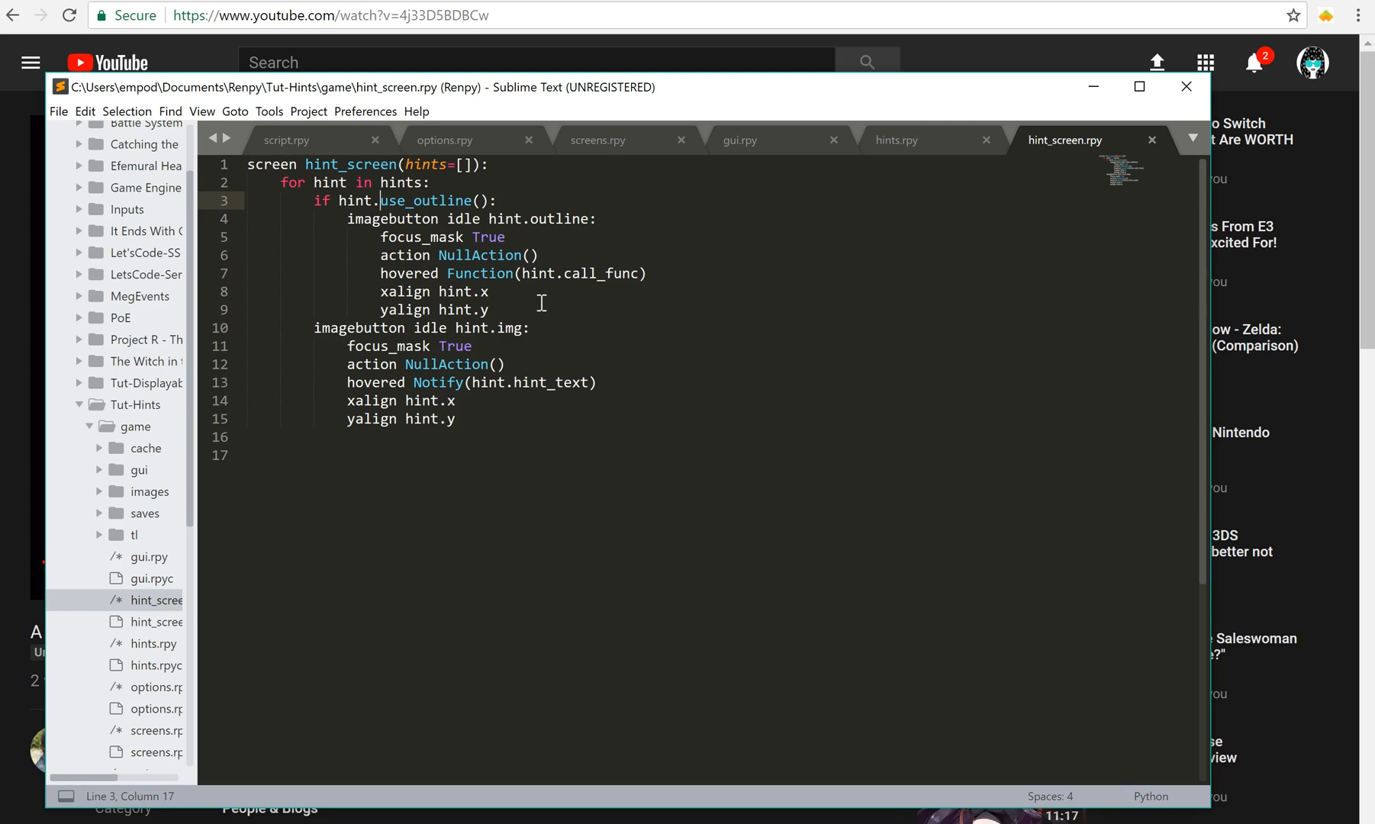
{"action": "mouse_move", "coordinate": [907, 146]}
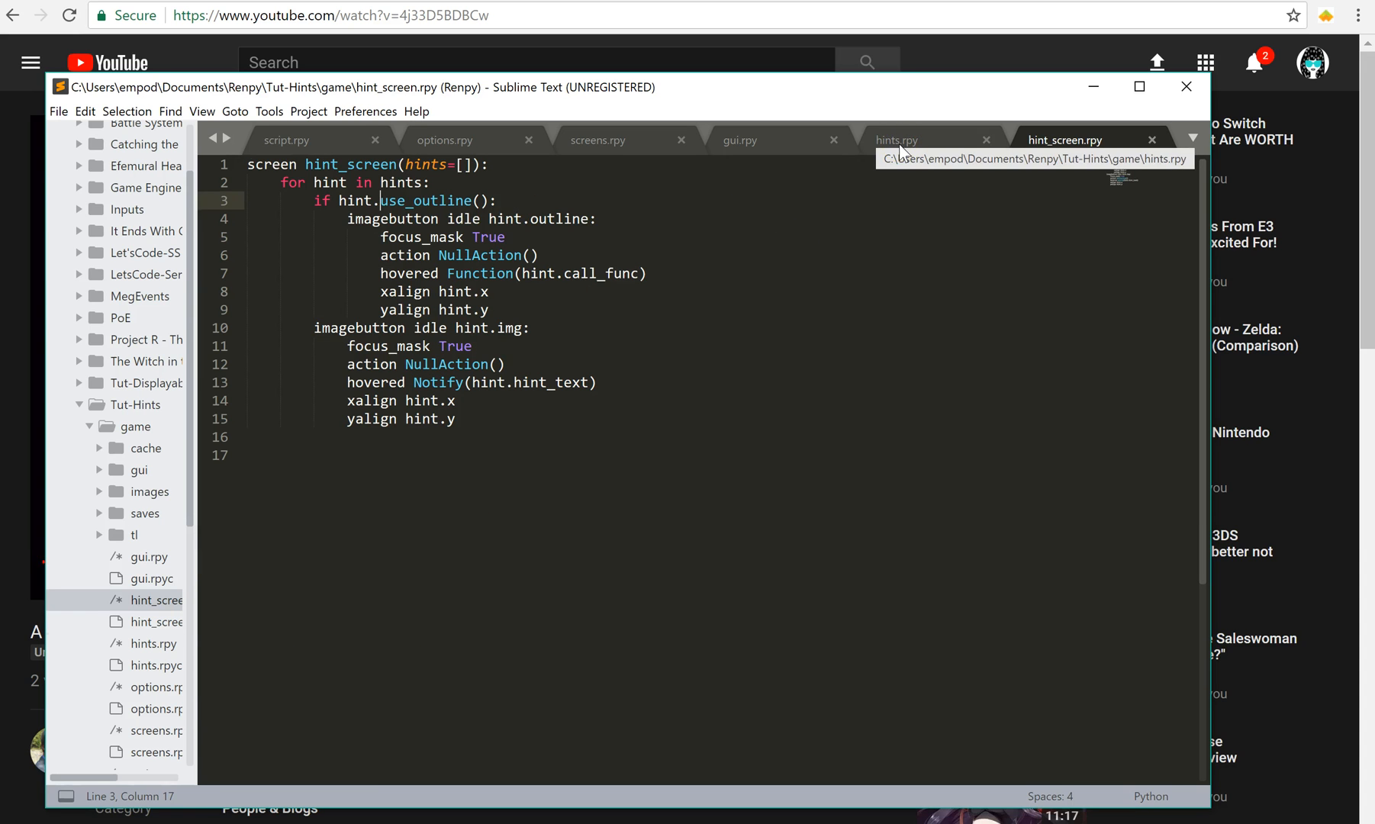
{"action": "left_click", "coordinate": [897, 139]}
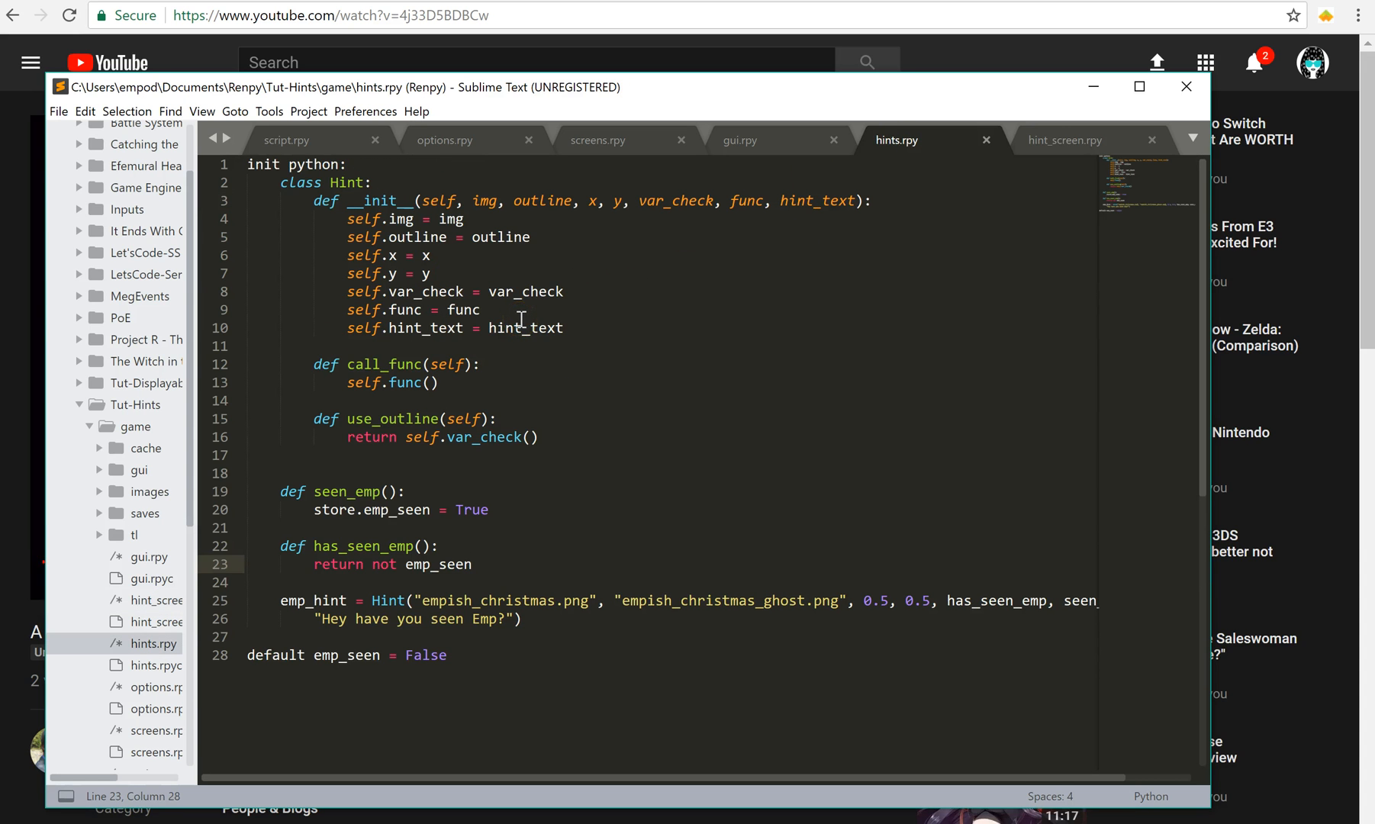
{"action": "left_click", "coordinate": [443, 219]}
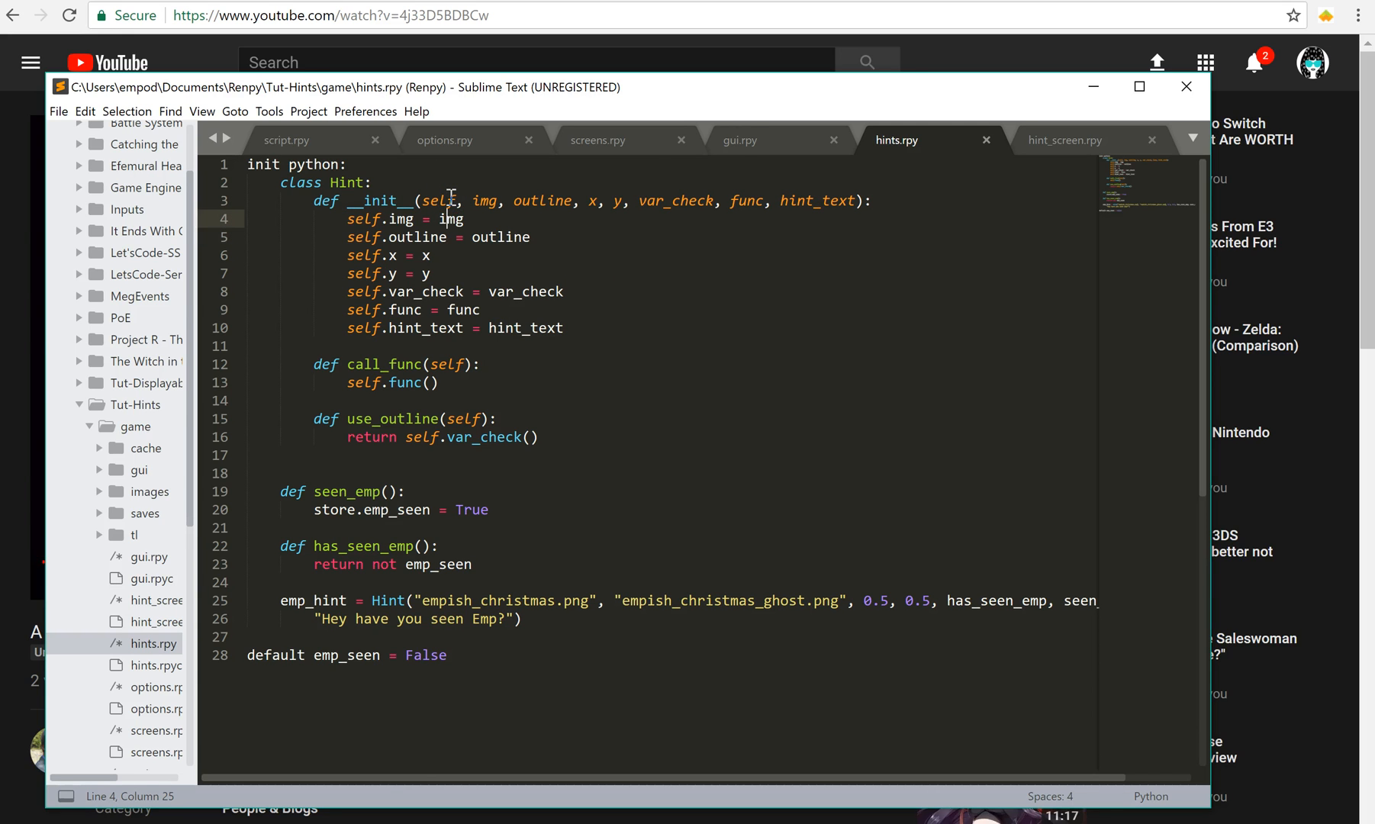
{"action": "mouse_move", "coordinate": [739, 139]}
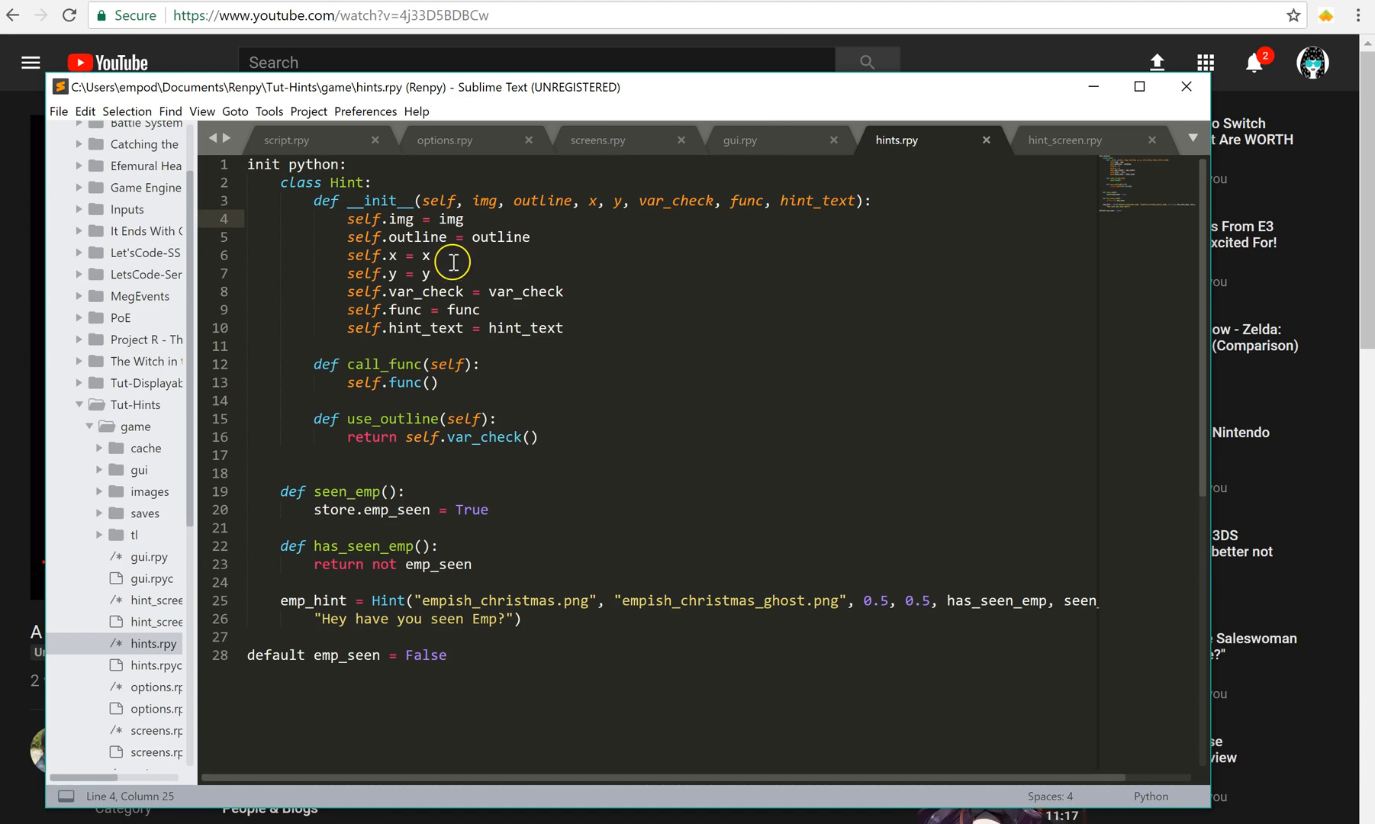
{"action": "left_click", "coordinate": [440, 237]}
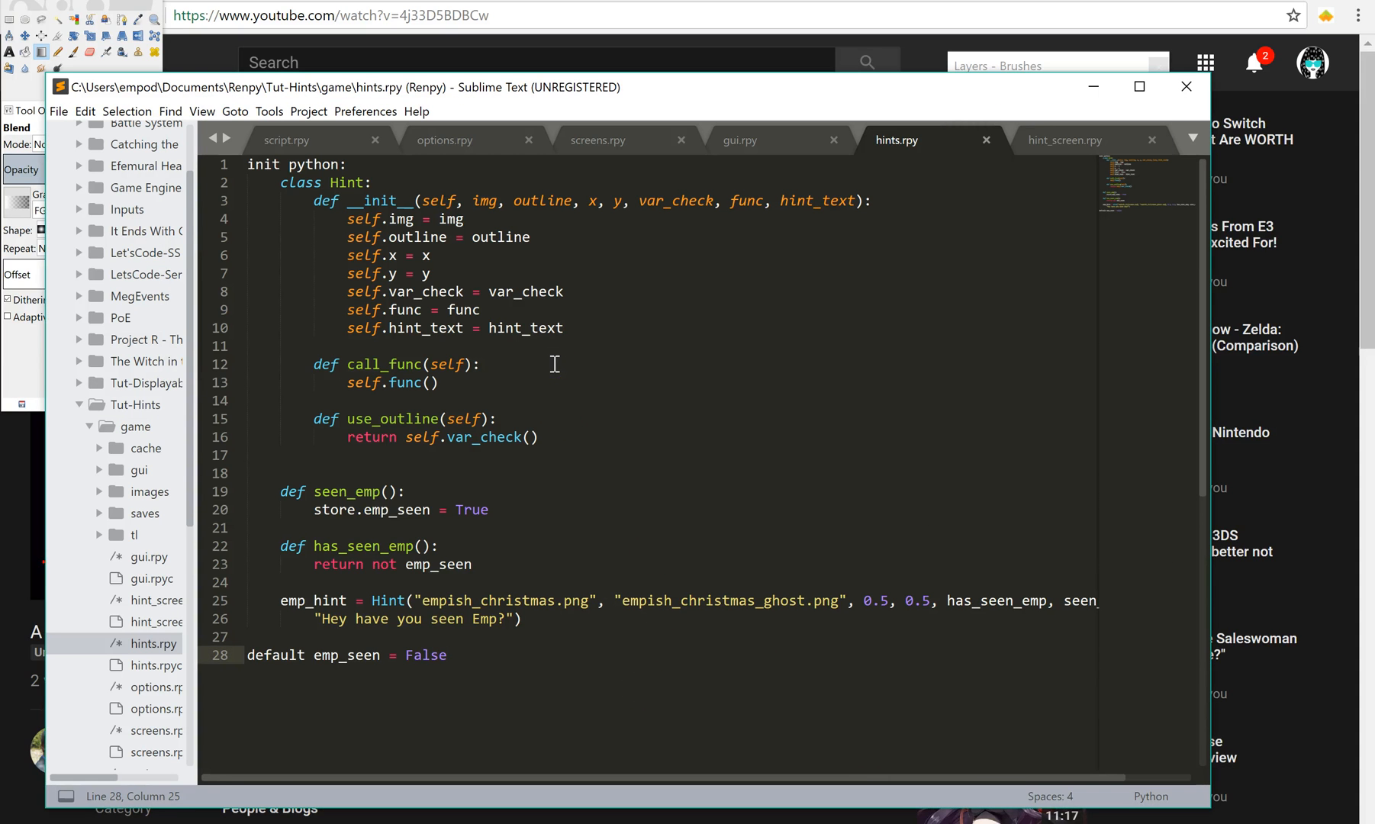
{"action": "left_click", "coordinate": [415, 255]}
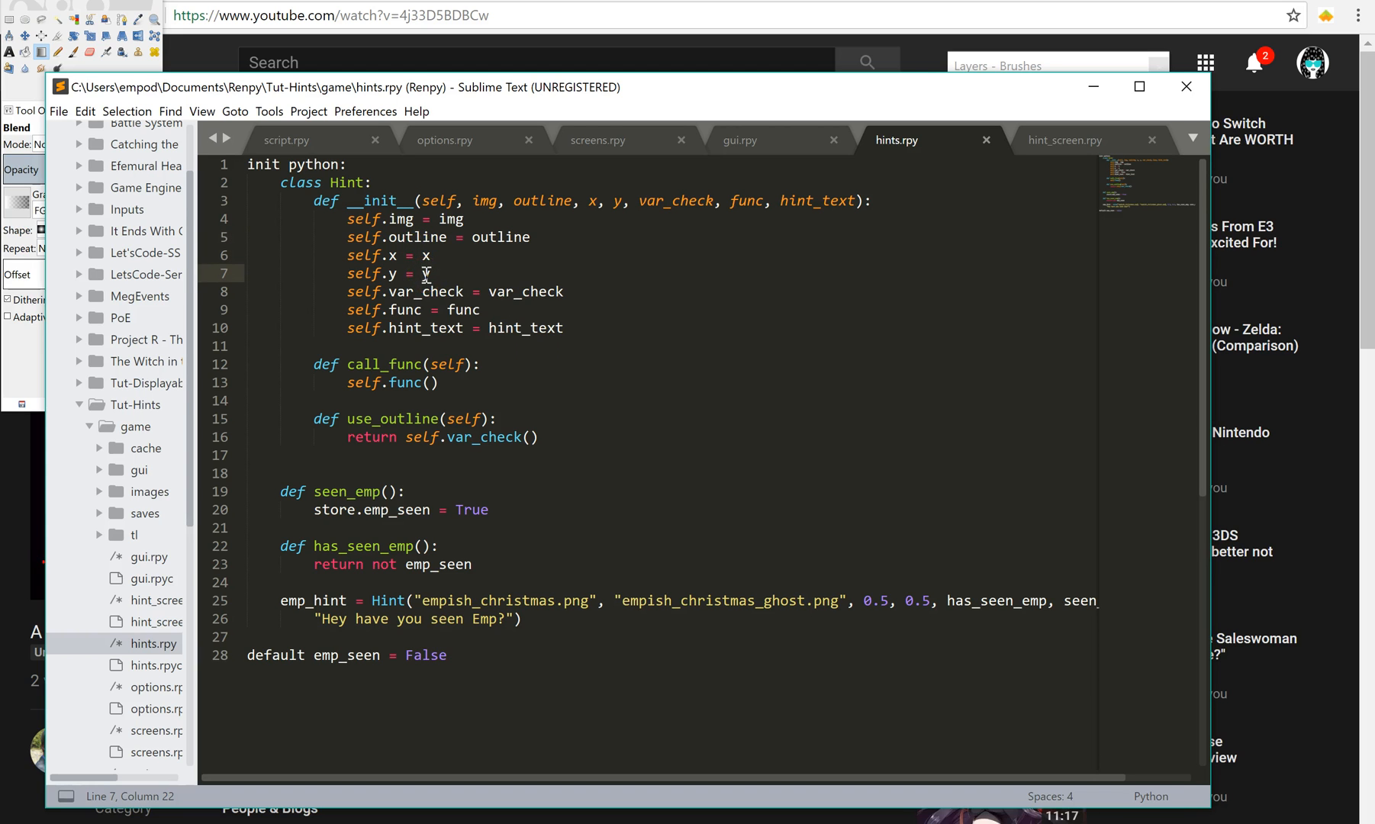
{"action": "left_click", "coordinate": [508, 292]}
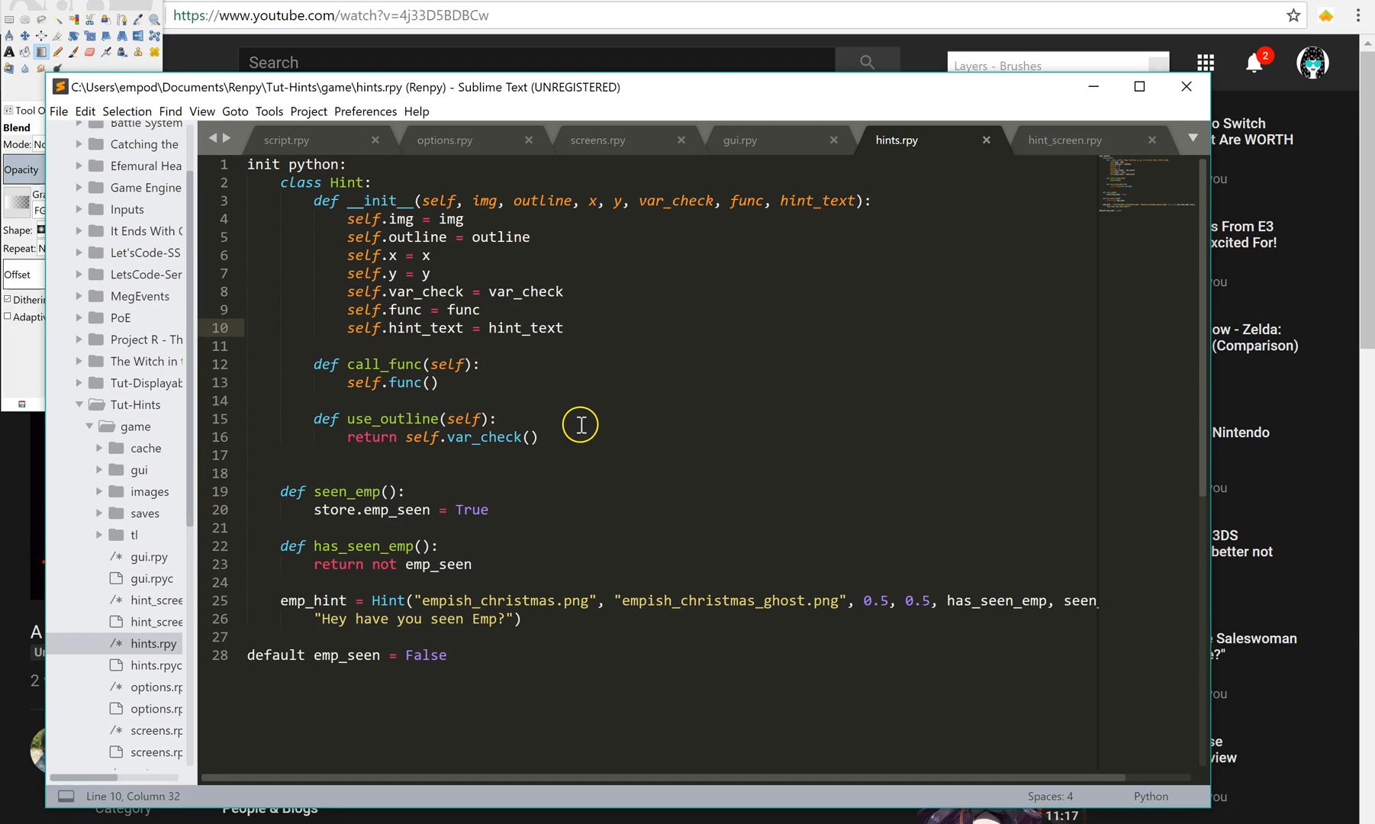
{"action": "mouse_move", "coordinate": [369, 509]}
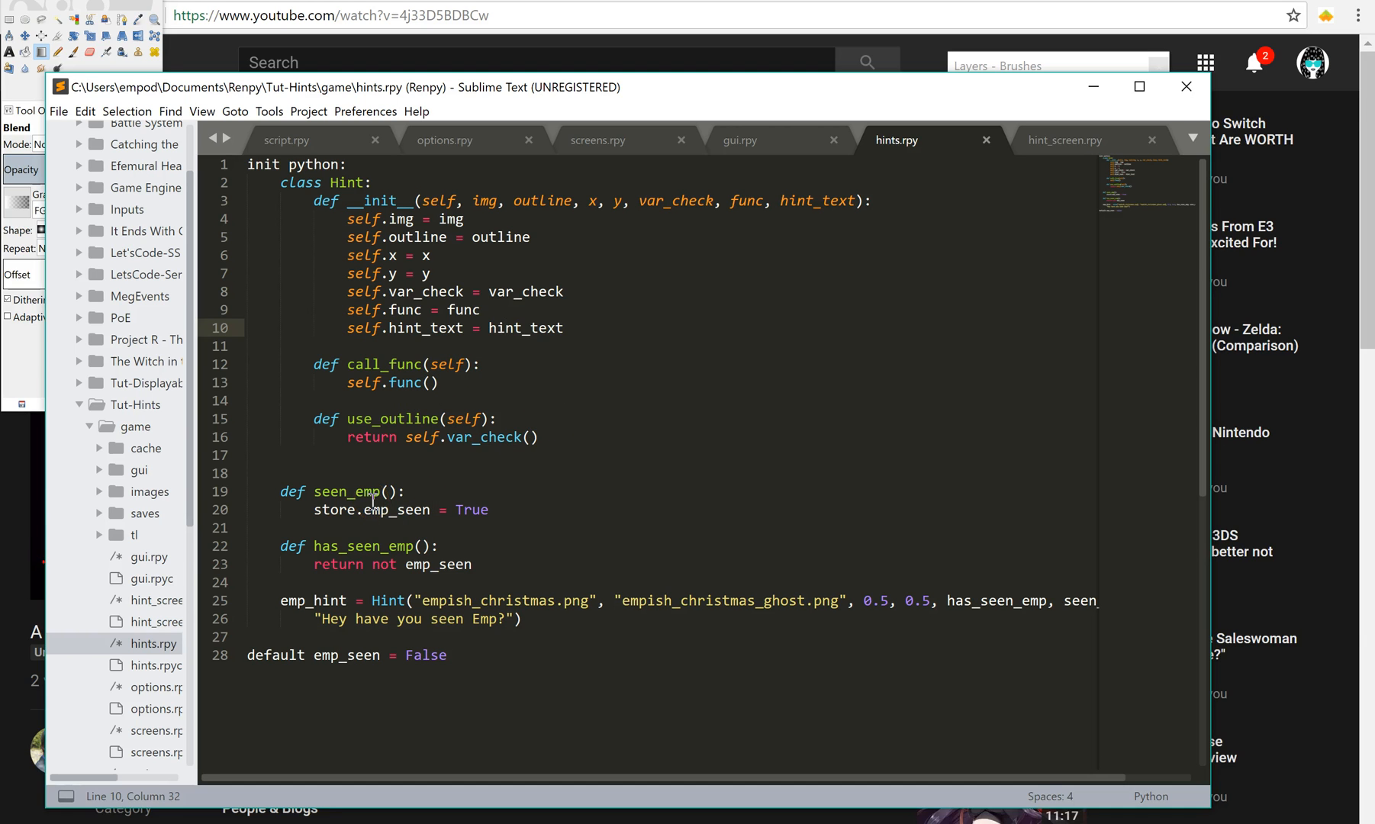
{"action": "left_click", "coordinate": [365, 491]}
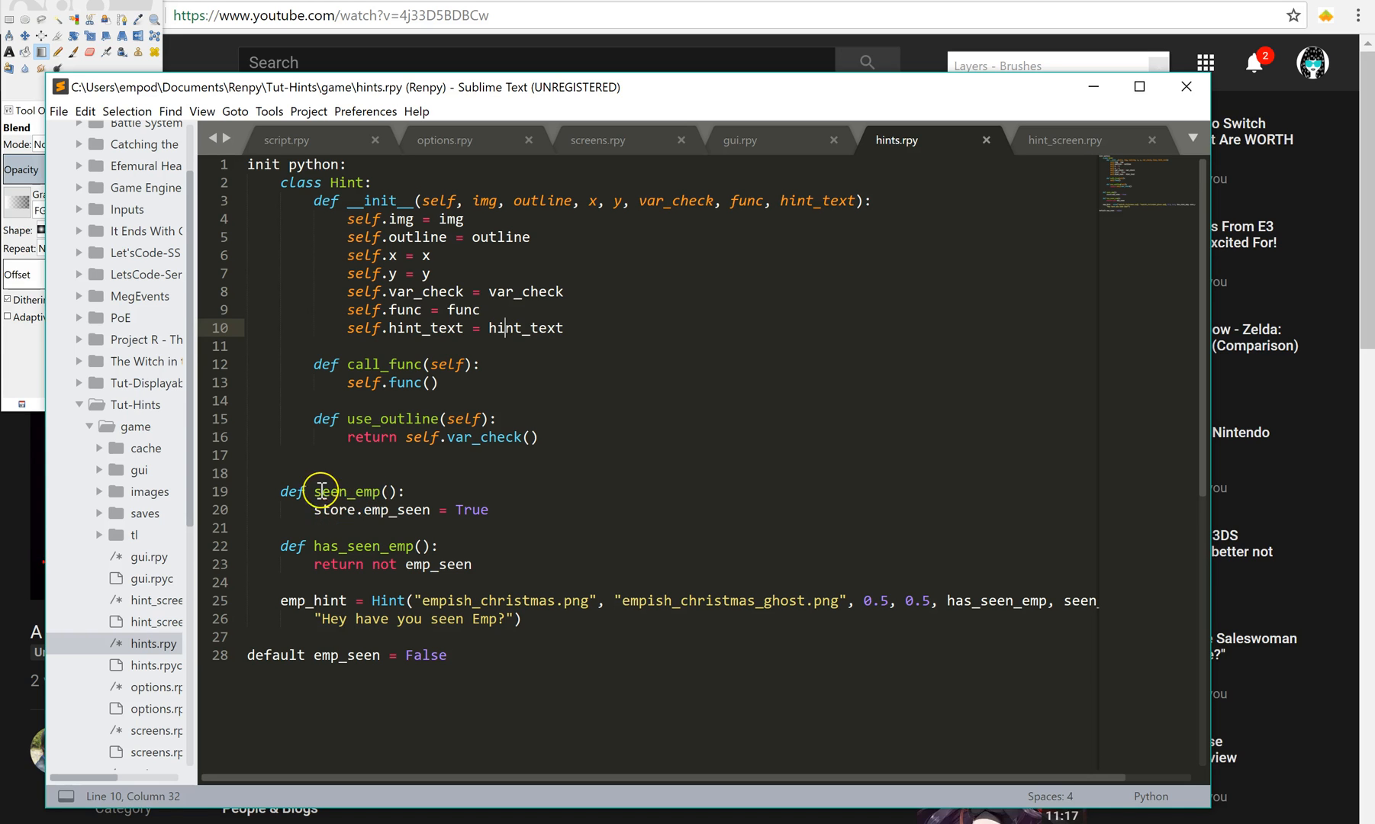
{"action": "mouse_move", "coordinate": [366, 510]}
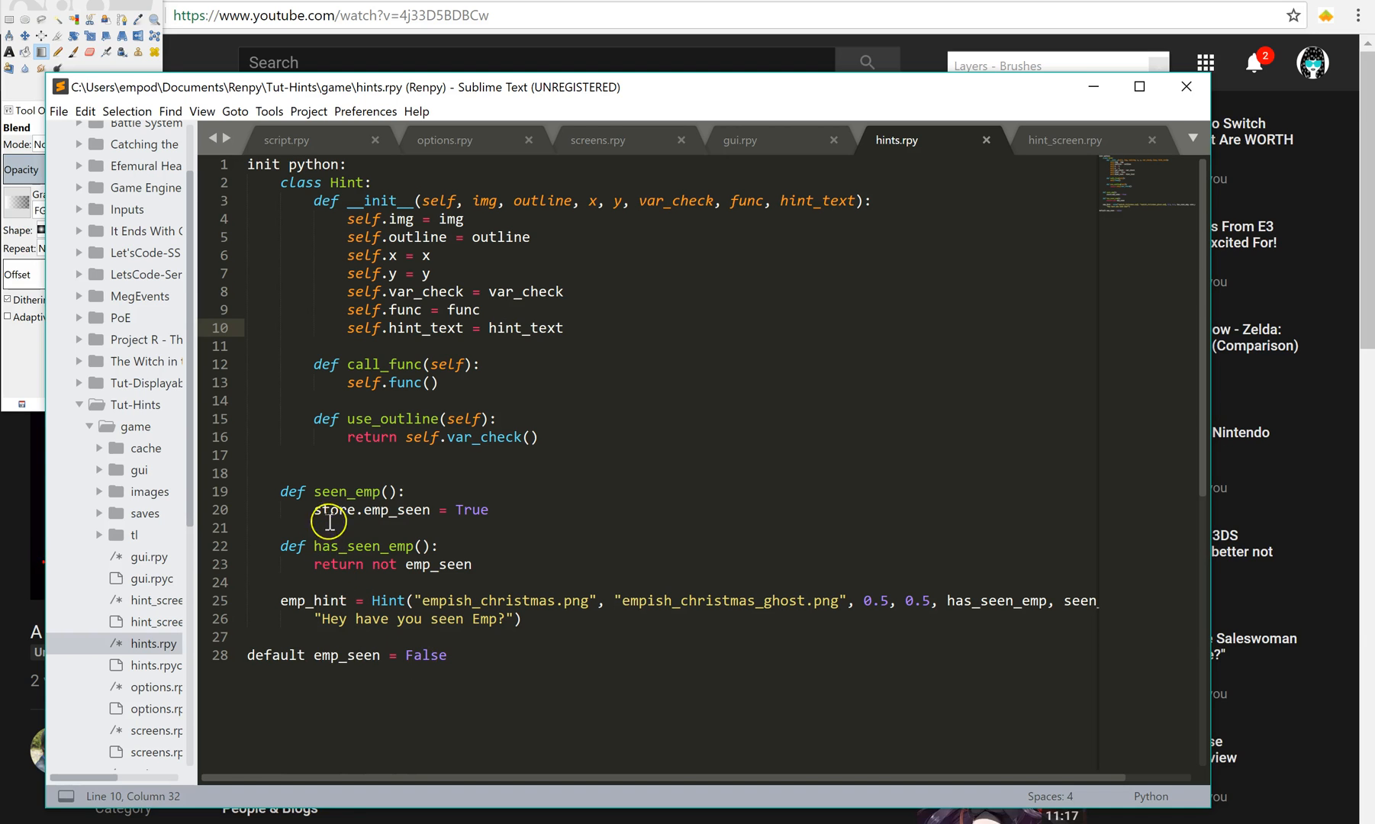
{"action": "mouse_move", "coordinate": [307, 547]}
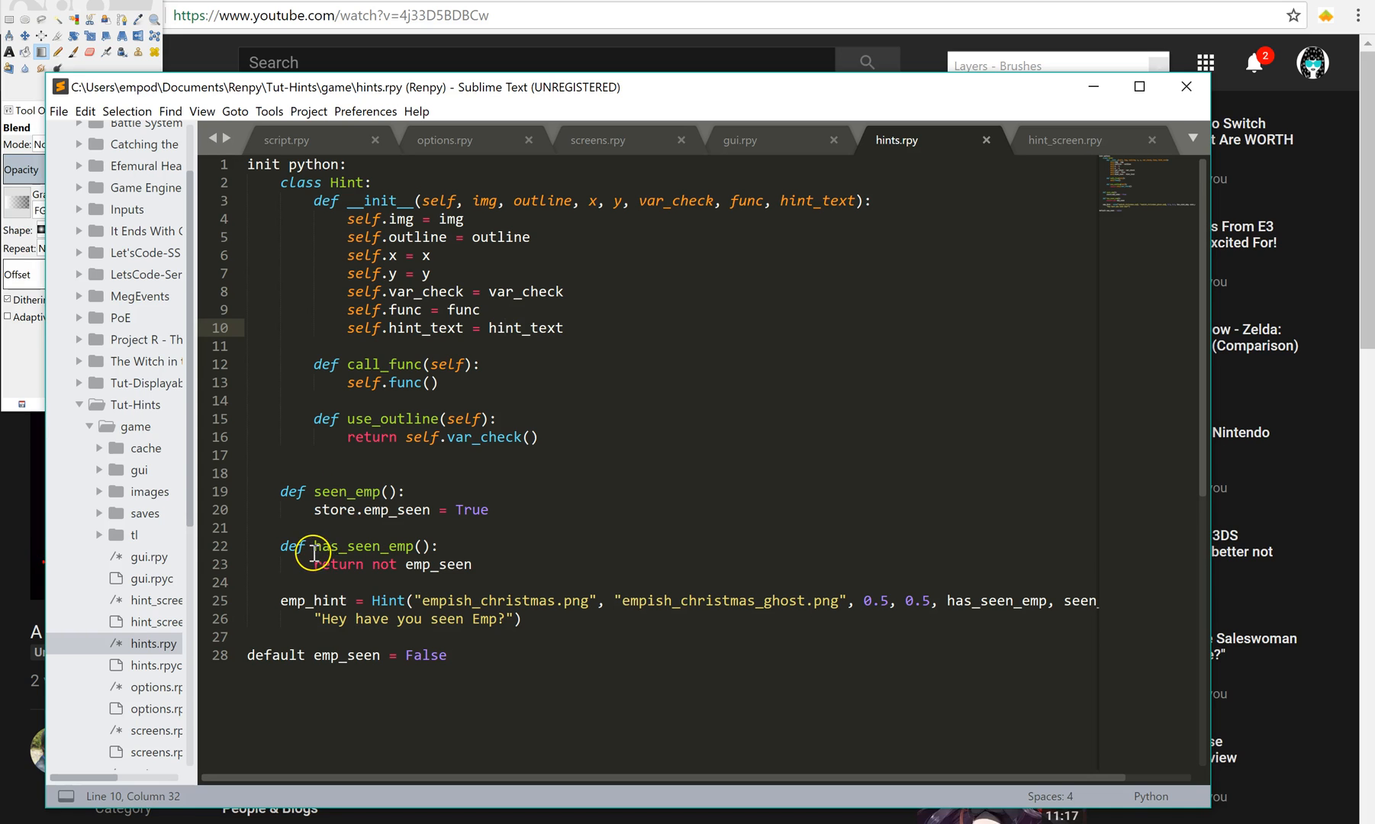
{"action": "mouse_move", "coordinate": [446, 547]}
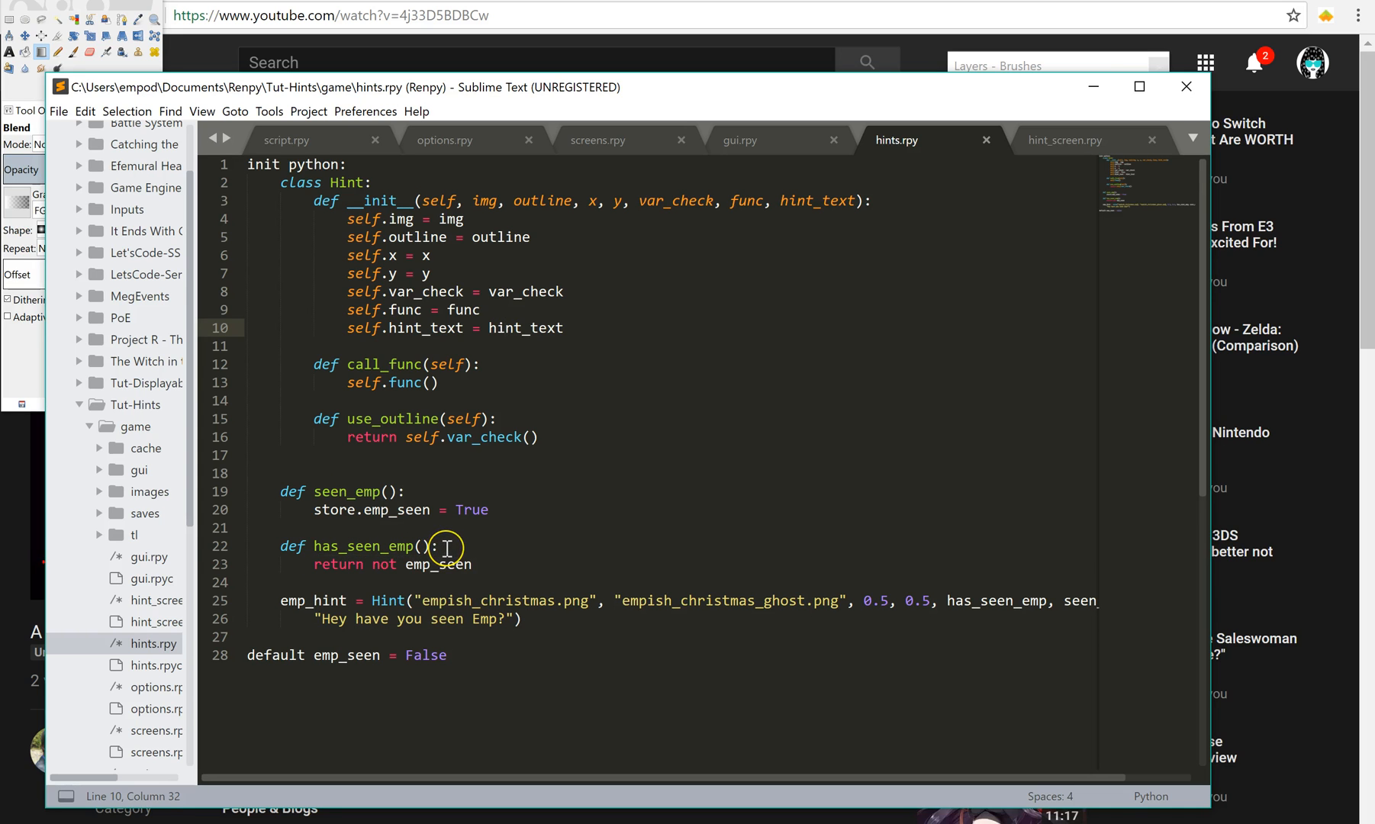
{"action": "left_click", "coordinate": [432, 563]}
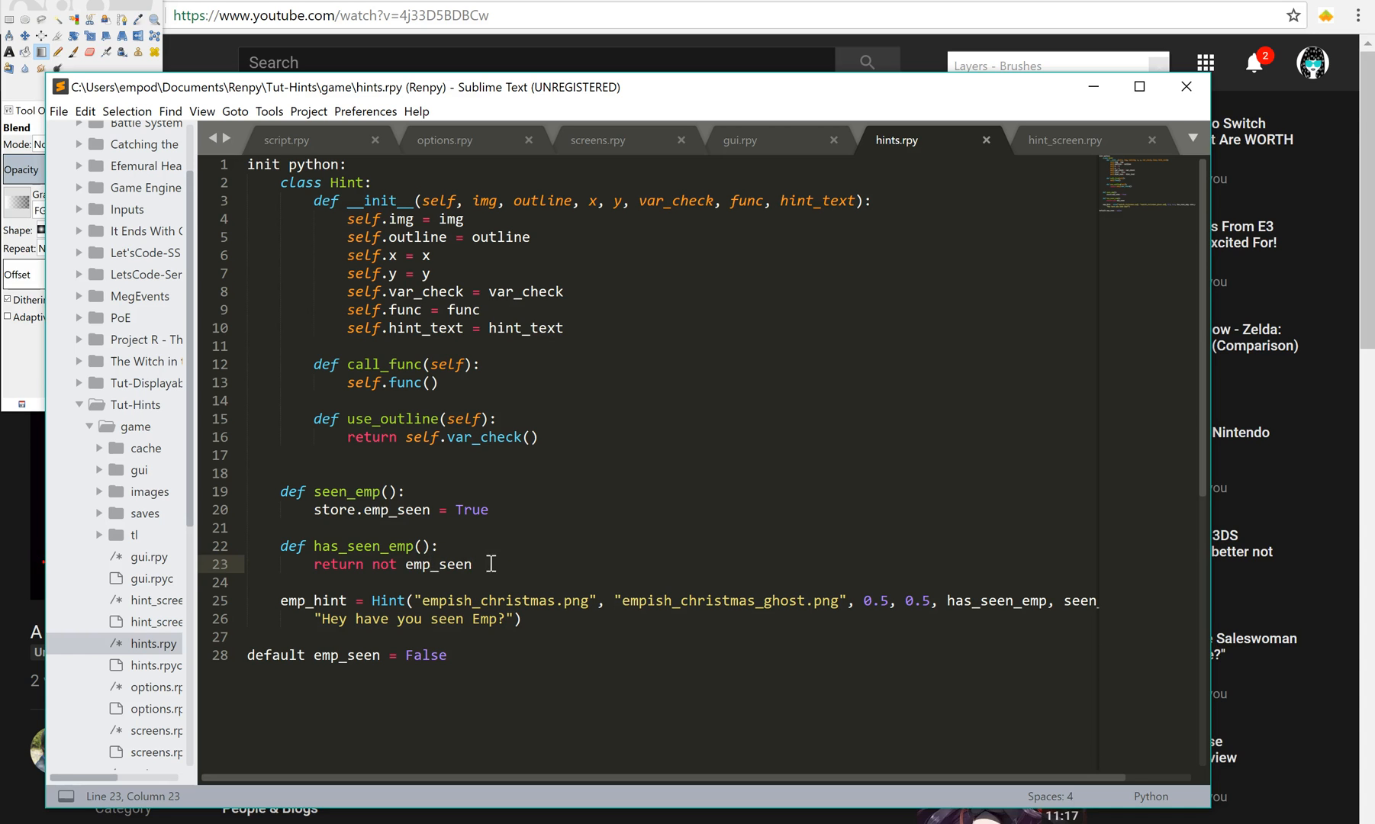
Step: Inspect emp_hint's Hint constructor and hint text, then return to script.rpy's start label
{"action": "left_click", "coordinate": [380, 564]}
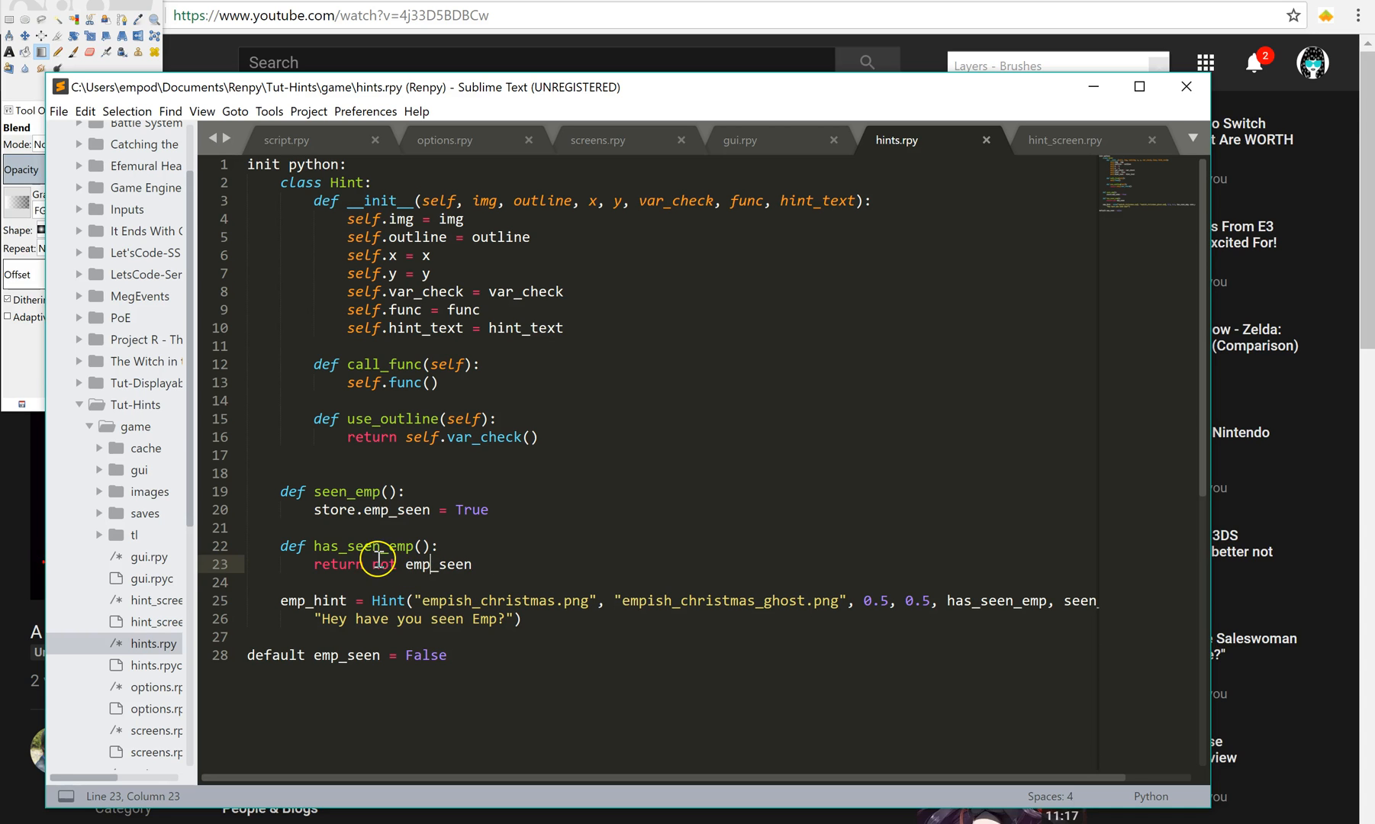
{"action": "left_click", "coordinate": [400, 600]}
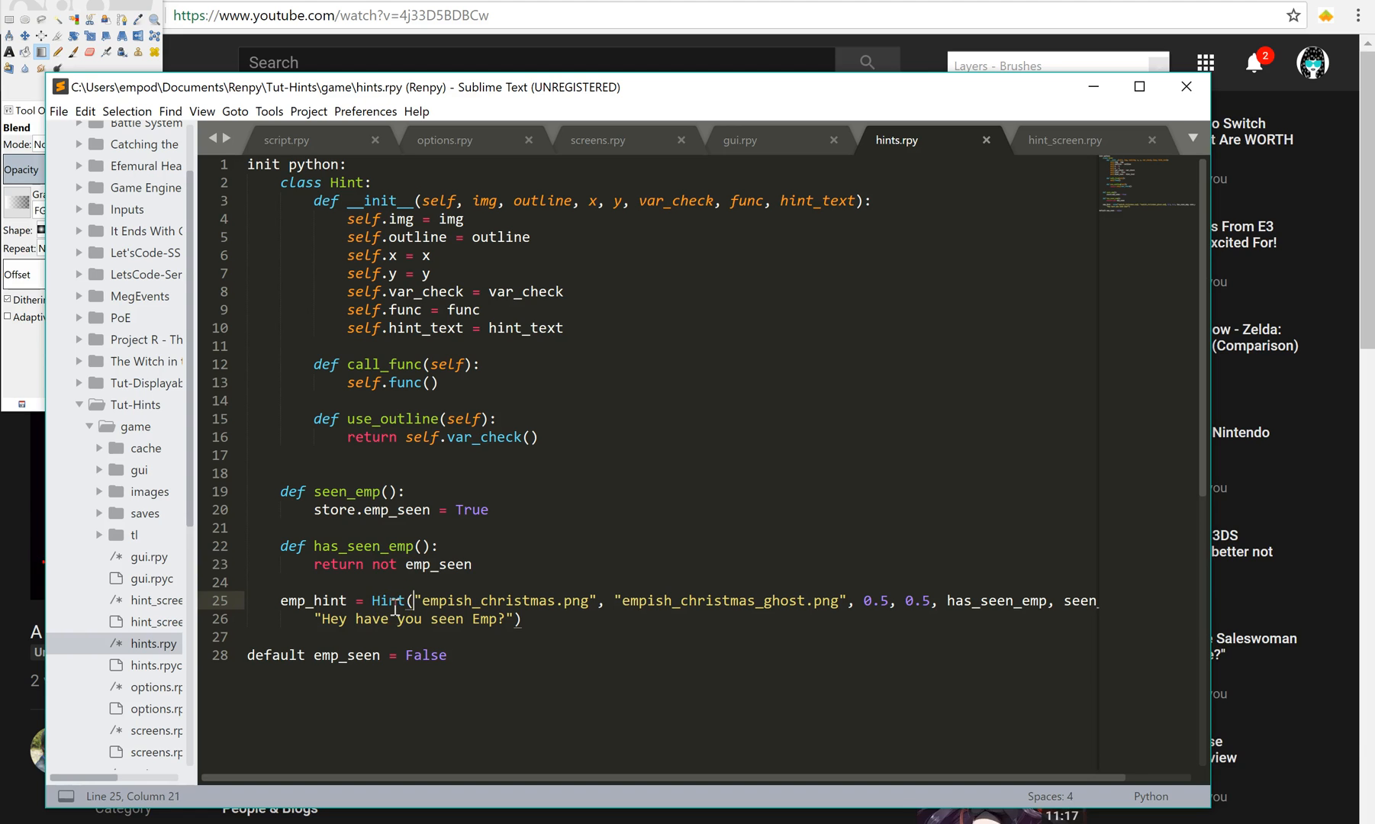
{"action": "left_click", "coordinate": [380, 600]}
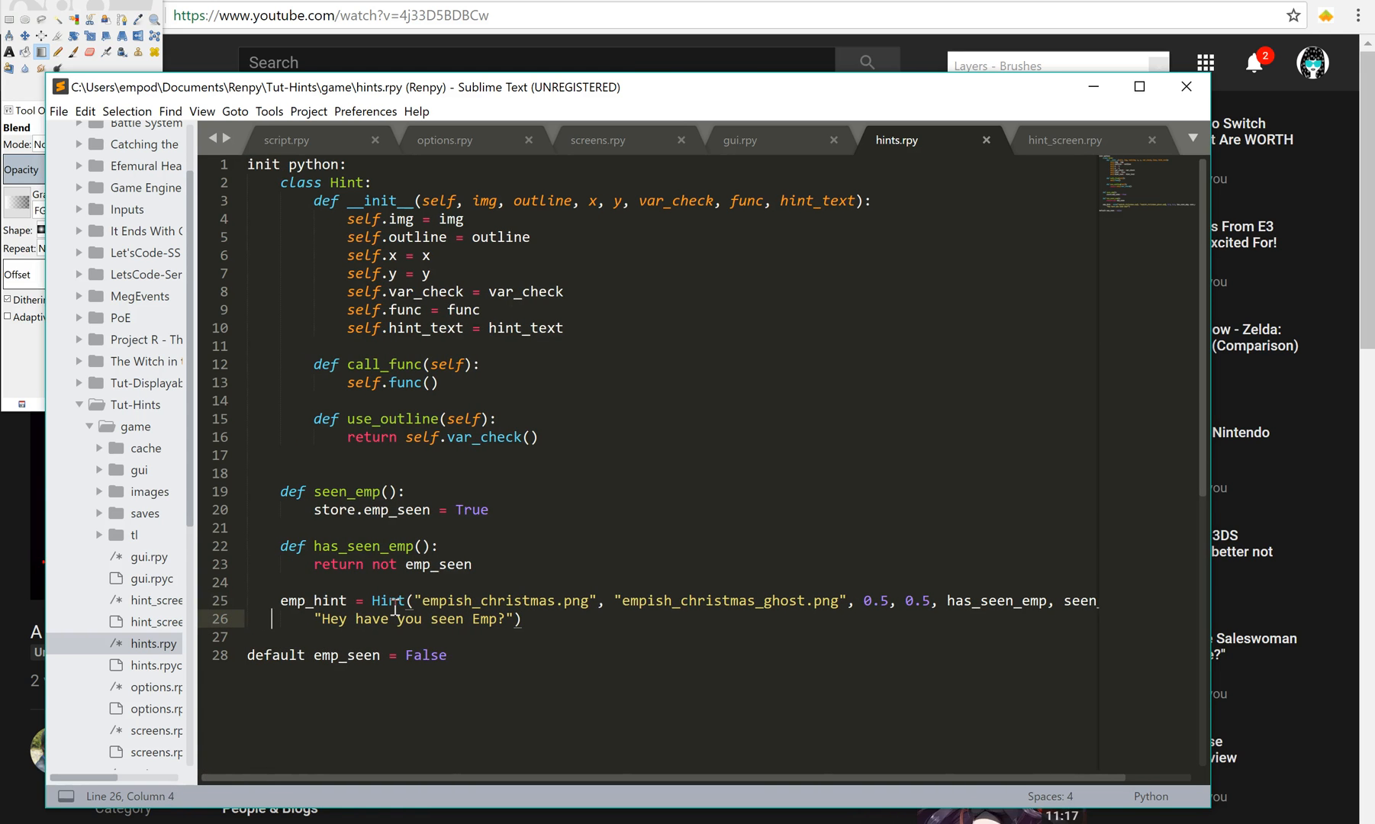
{"action": "left_click", "coordinate": [317, 618]}
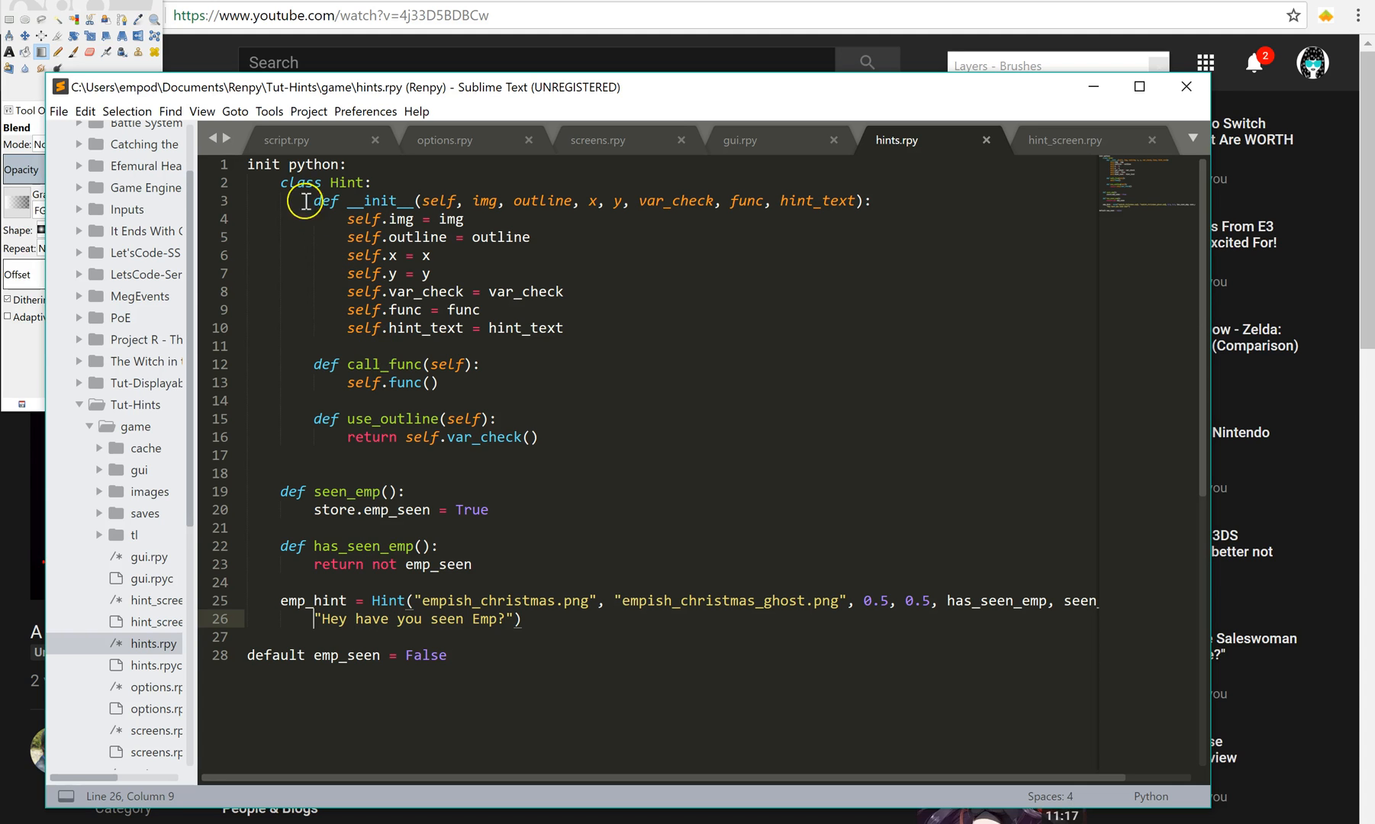
{"action": "left_click", "coordinate": [287, 140]}
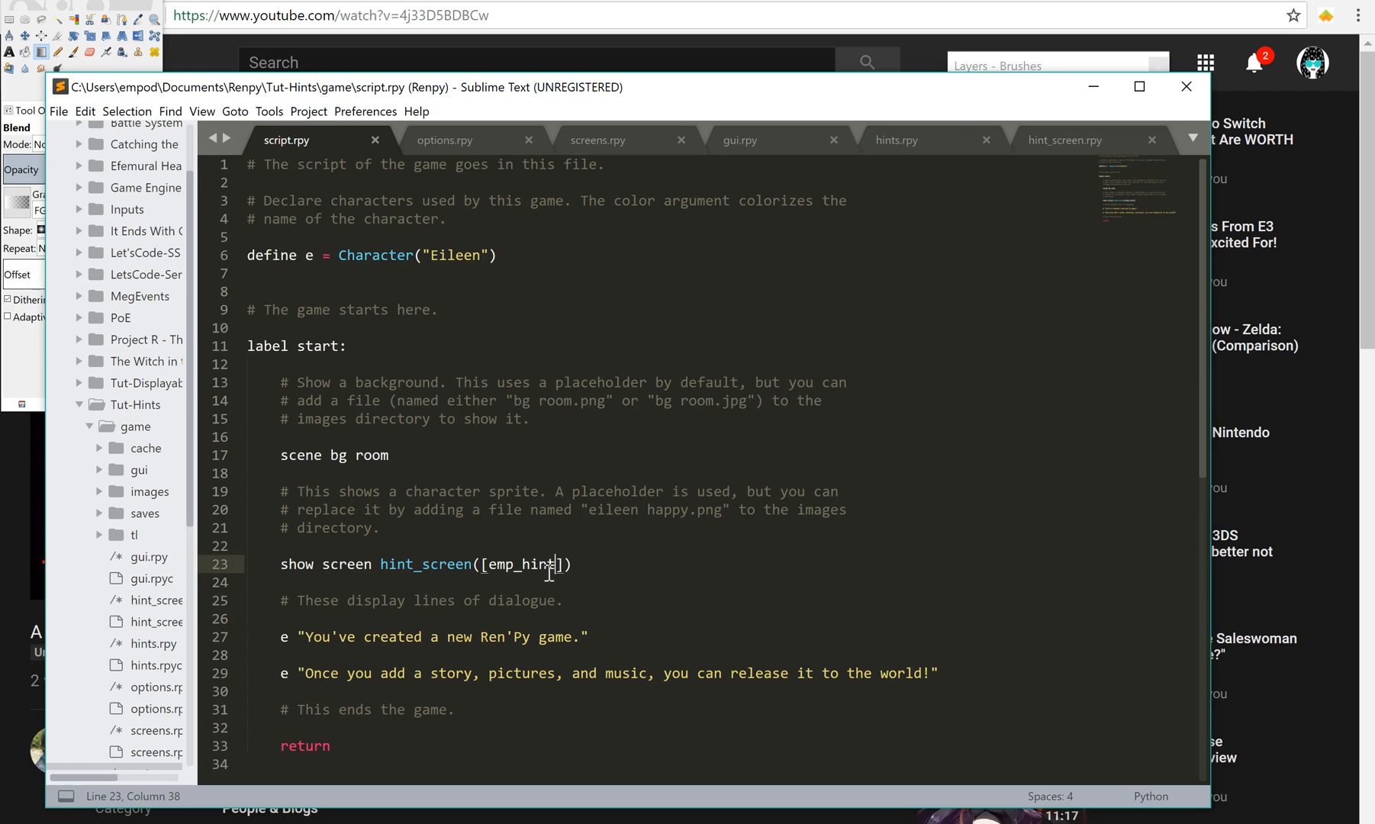
Step: Return to hint_screen.rpy showing the use_outline condition and image buttons
{"action": "left_click", "coordinate": [1064, 139]}
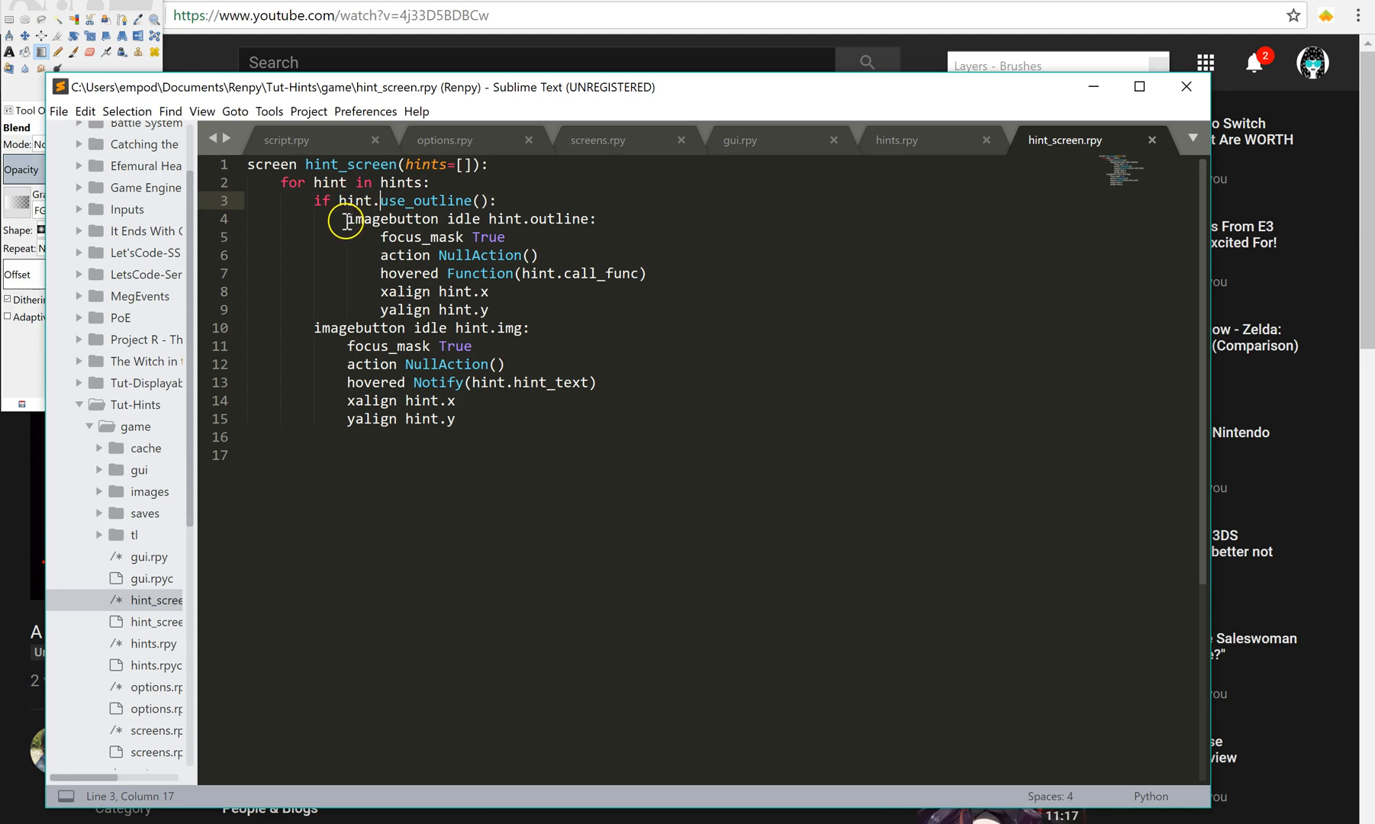
Step: Add the comment '#outline or ghost imagebutto' above the outline image button and relaunch Tut-Hints
{"action": "key", "text": "Enter"}
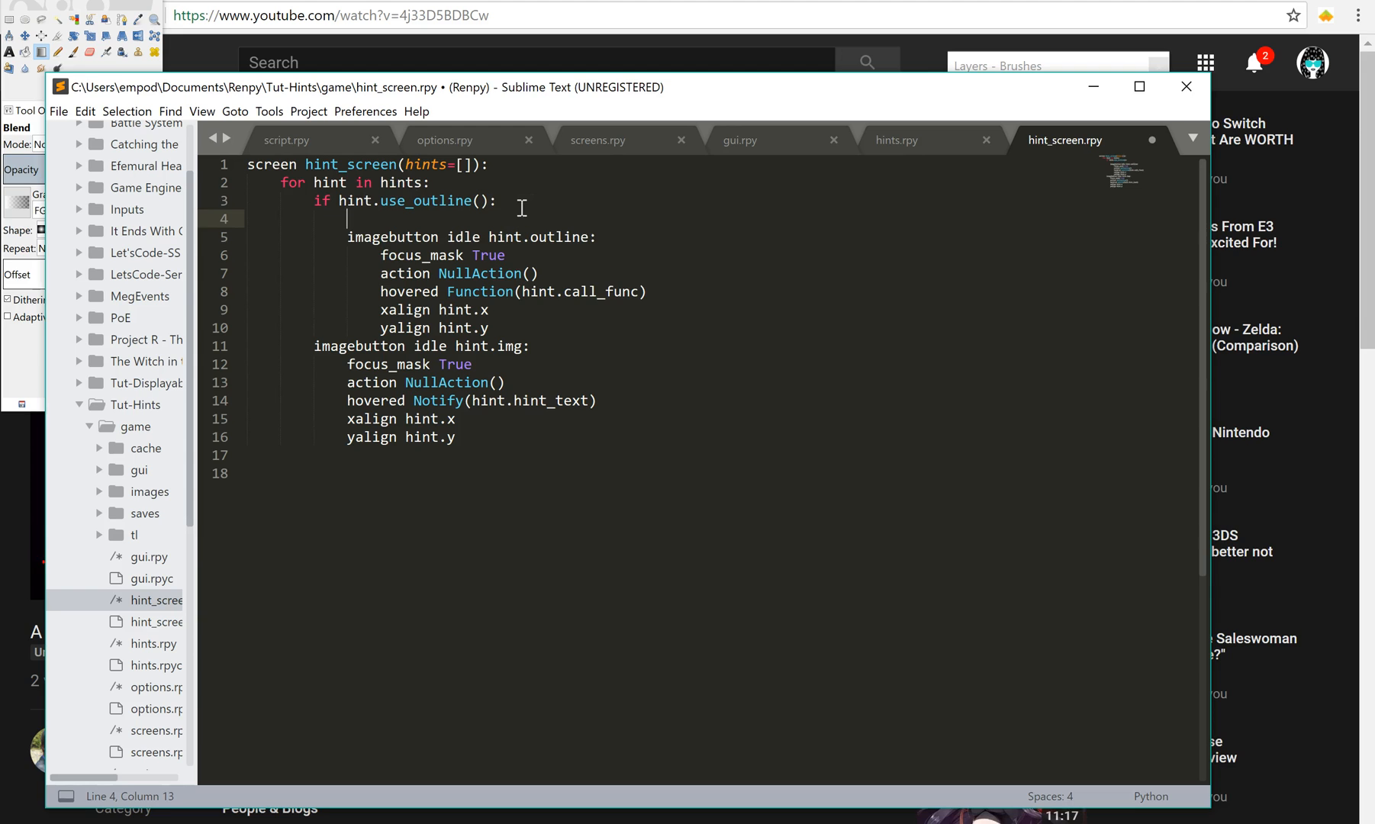
{"action": "type", "text": "#"}
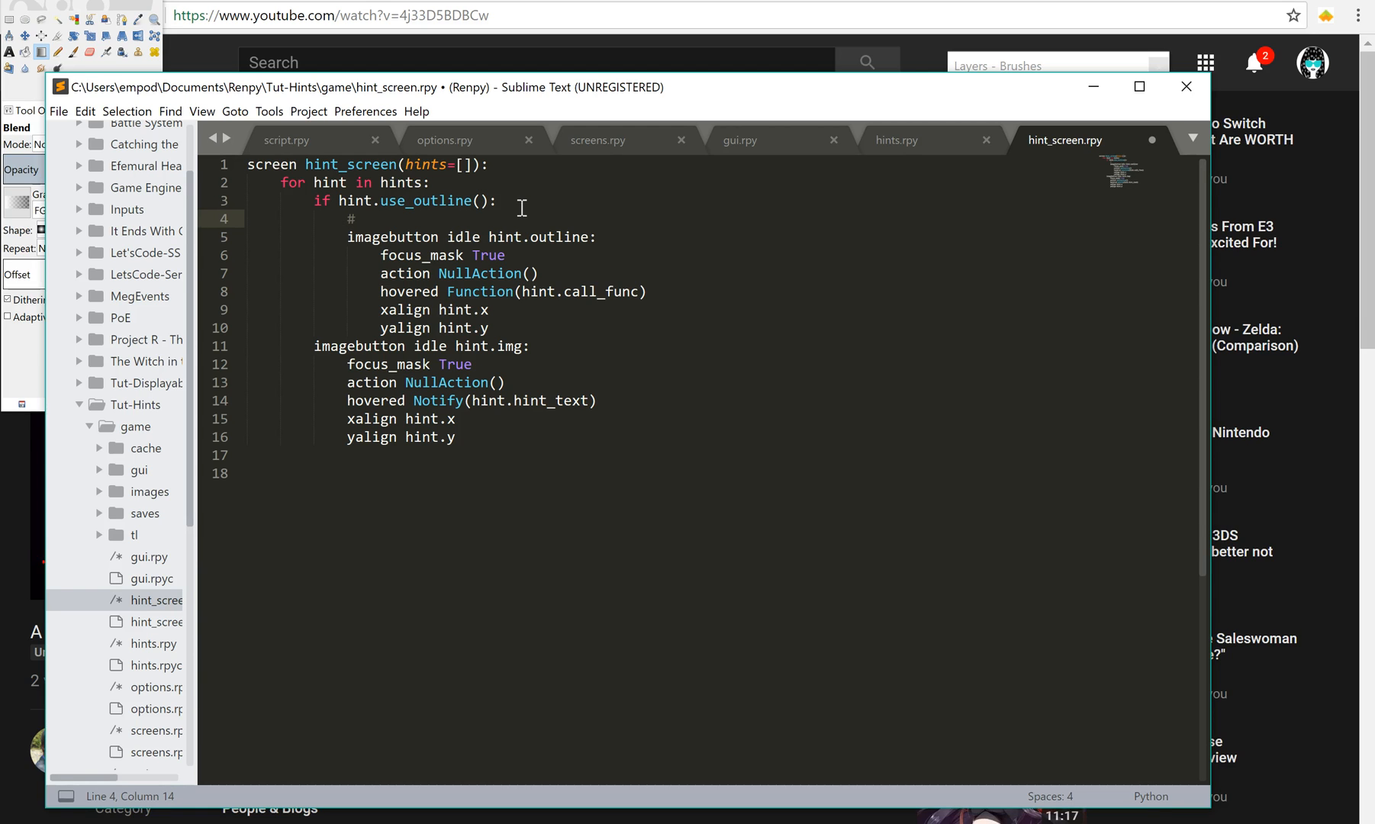
{"action": "type", "text": "outline or"}
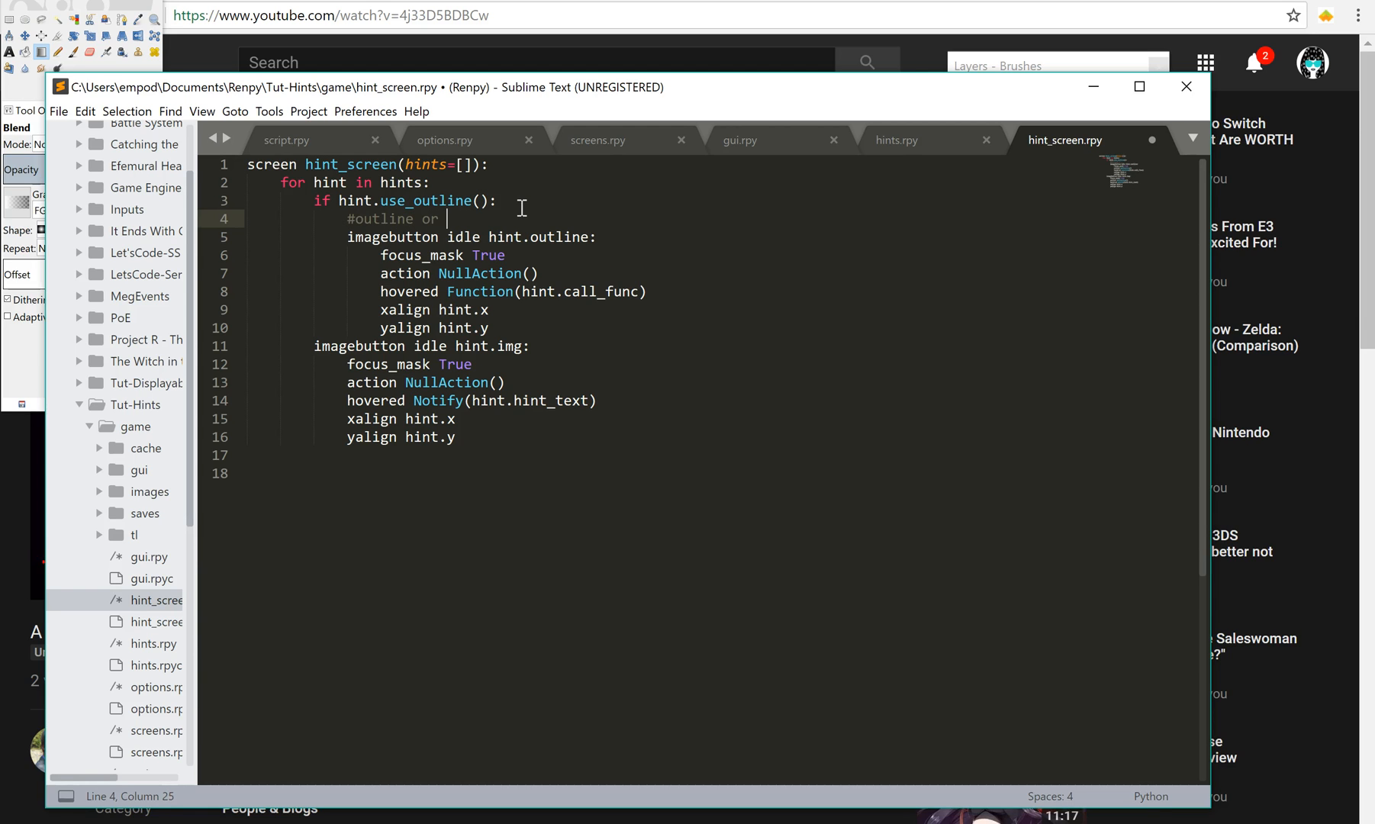
{"action": "type", "text": "ghost imagebutto"}
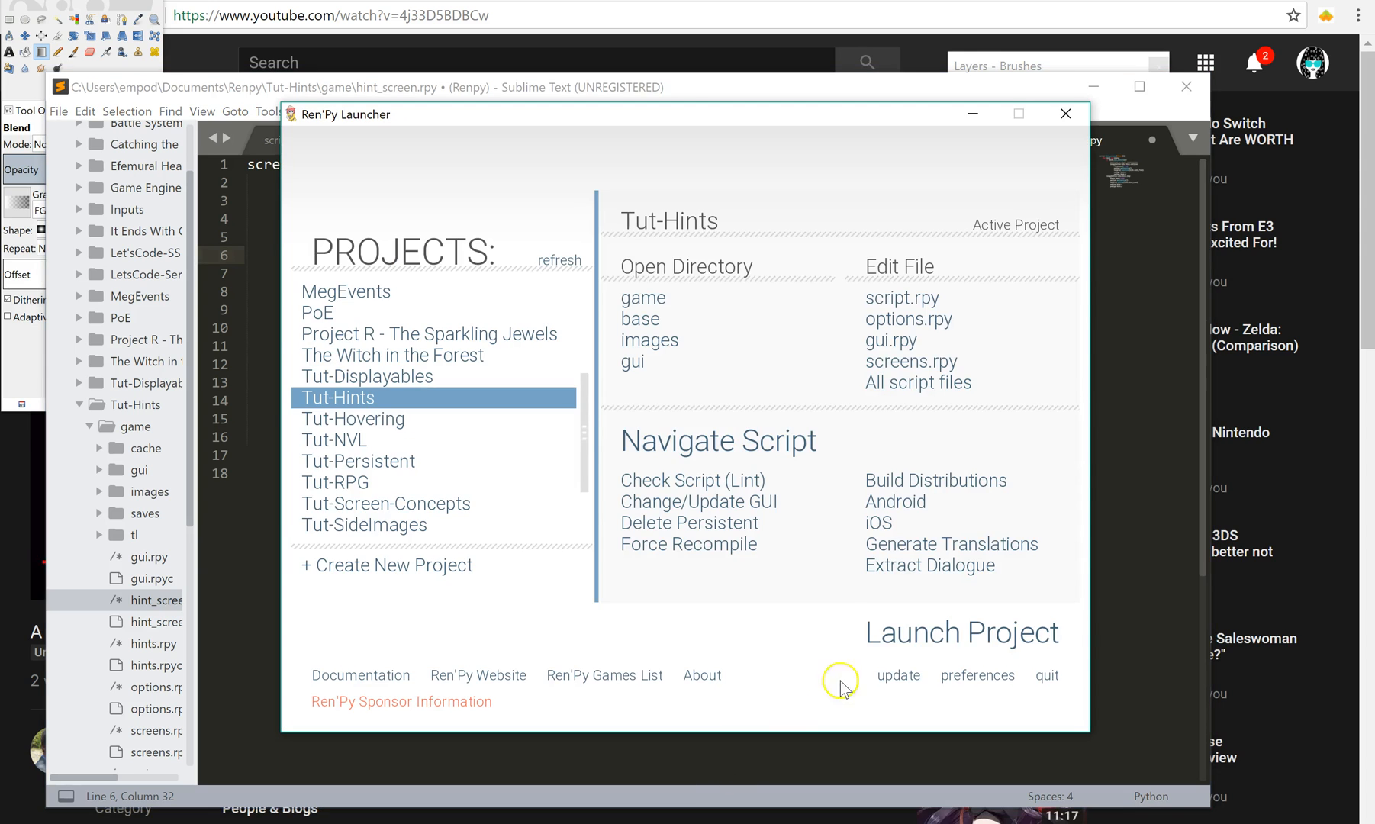
{"action": "left_click", "coordinate": [961, 632]}
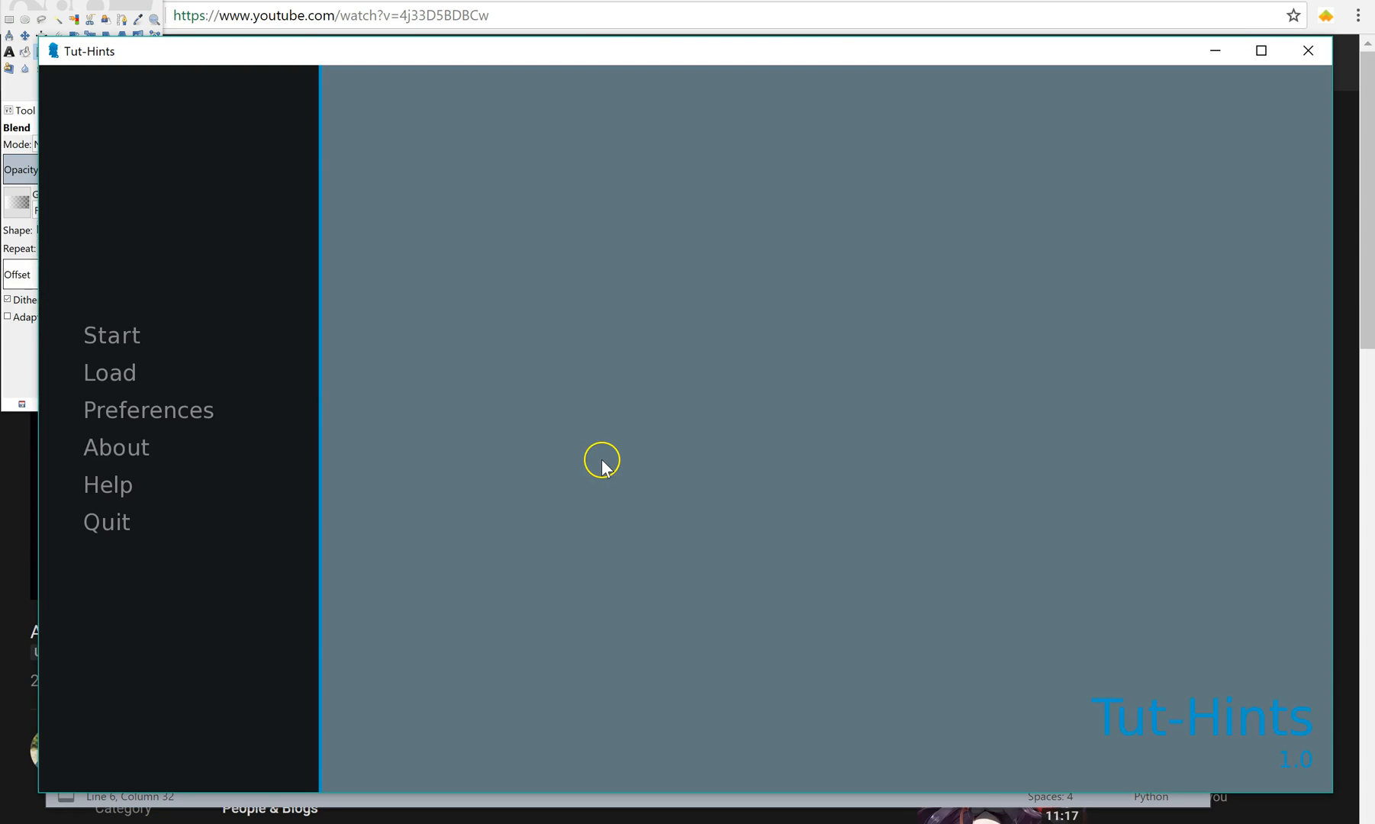
Step: Start the game to see 'Hey have you seen Emp?' over the avatar, then quit to the launcher
{"action": "left_click", "coordinate": [111, 334]}
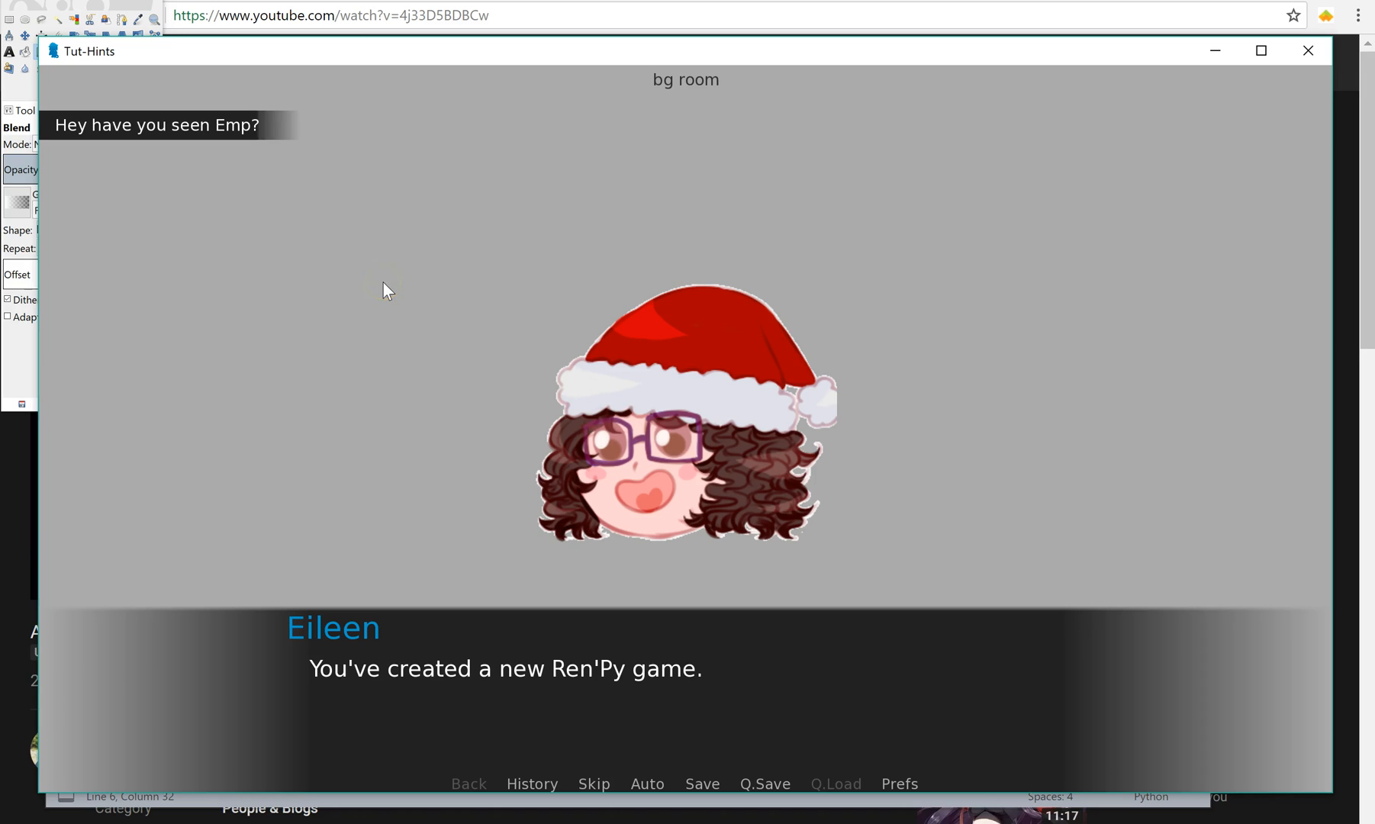
{"action": "mouse_move", "coordinate": [476, 281]}
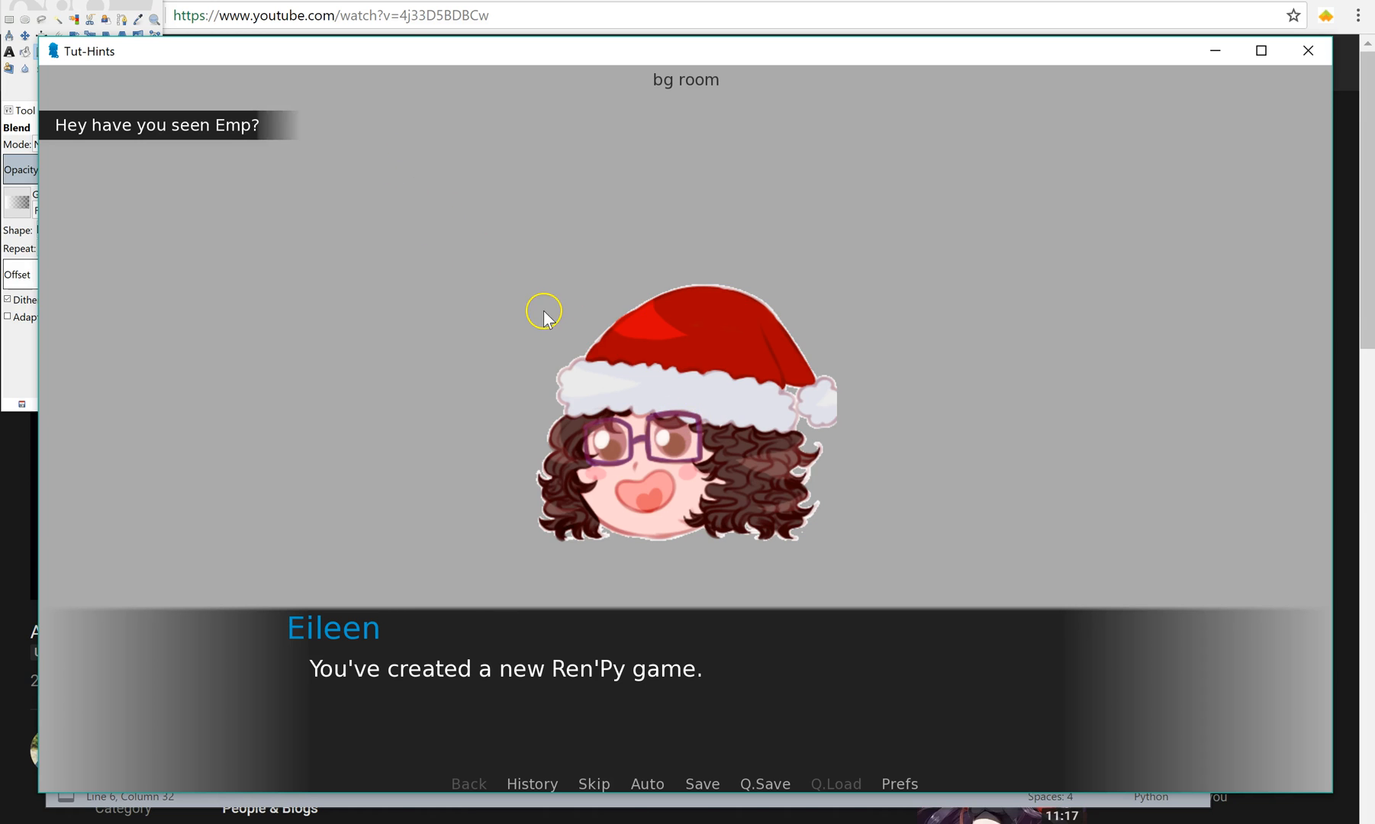
{"action": "mouse_move", "coordinate": [574, 284]}
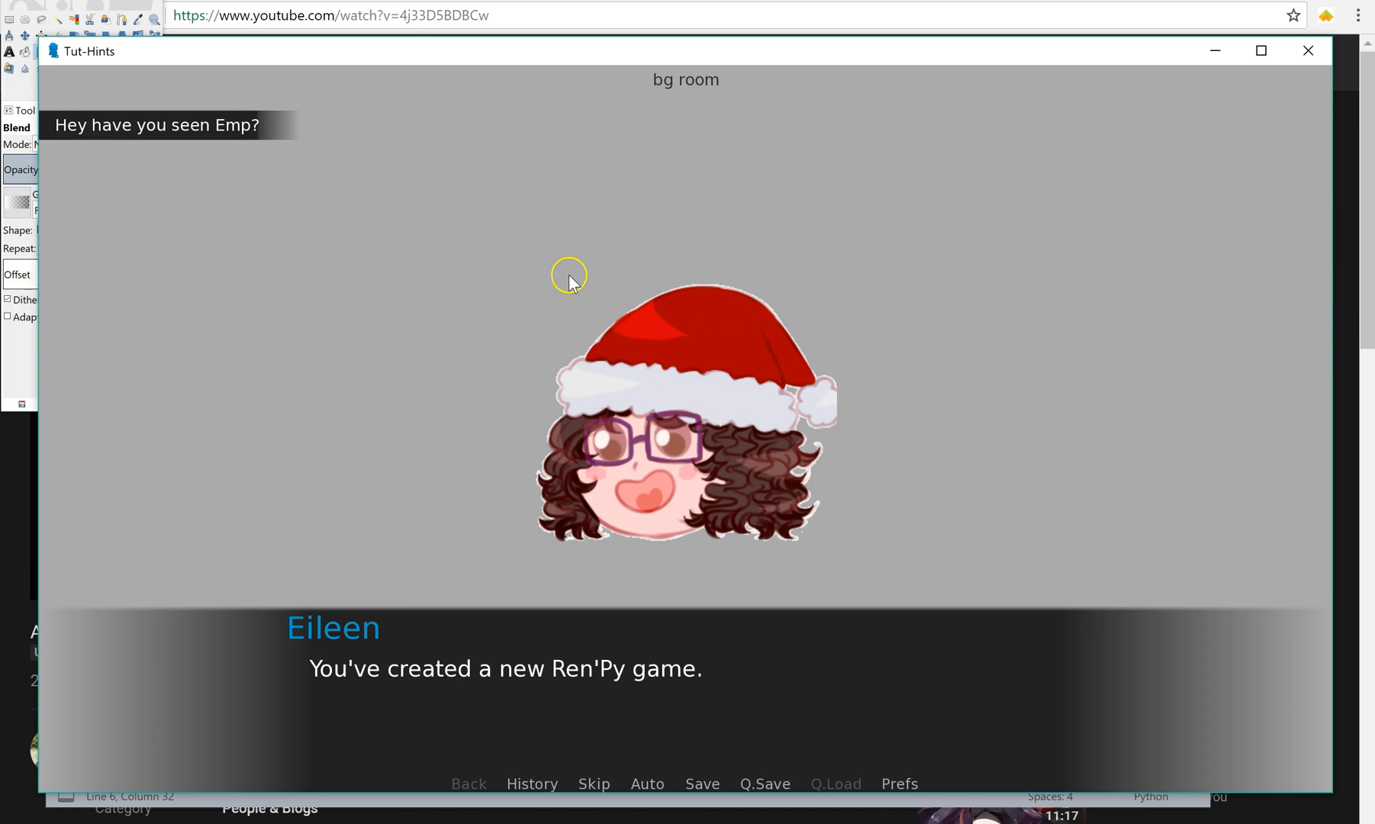
{"action": "mouse_move", "coordinate": [652, 402]}
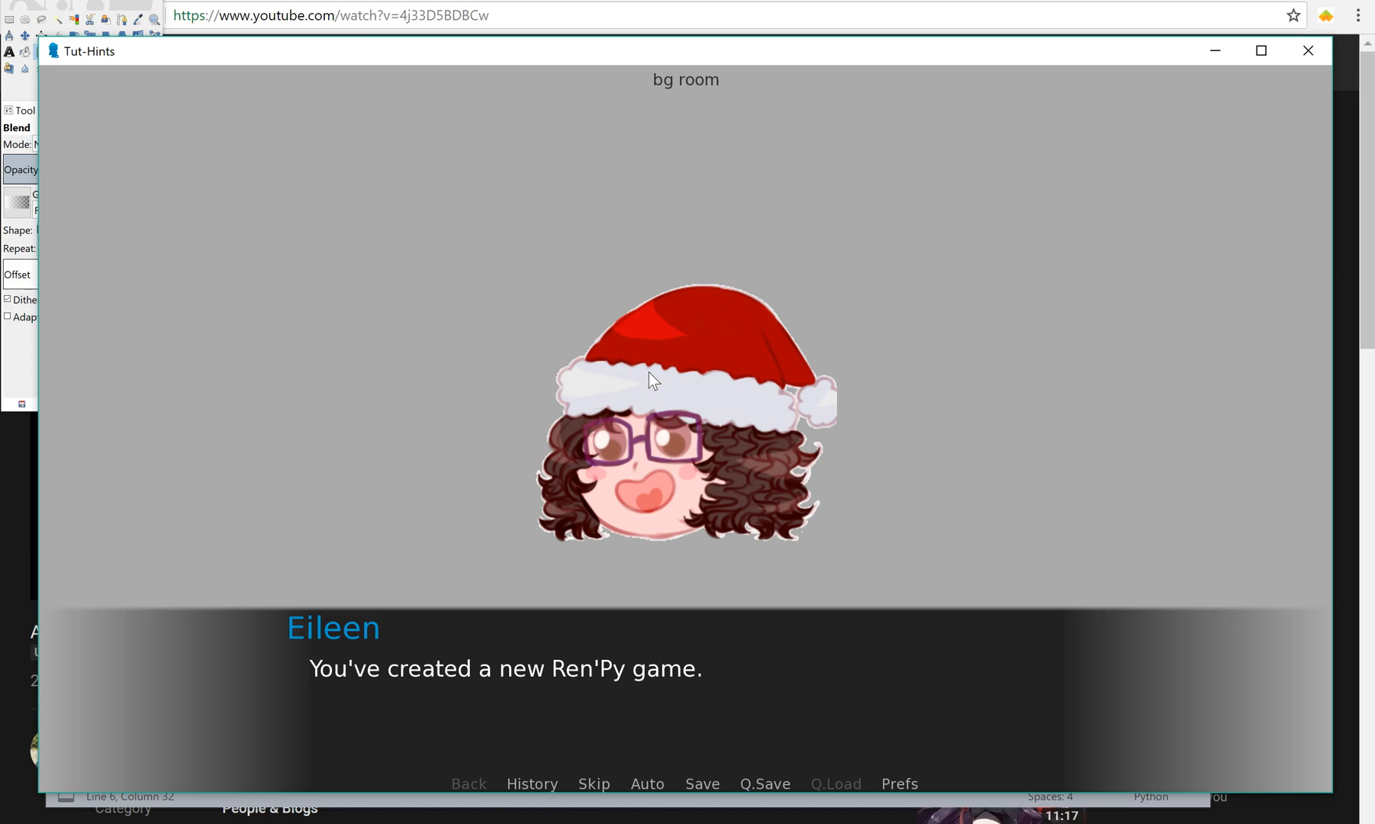
{"action": "mouse_move", "coordinate": [1310, 51]}
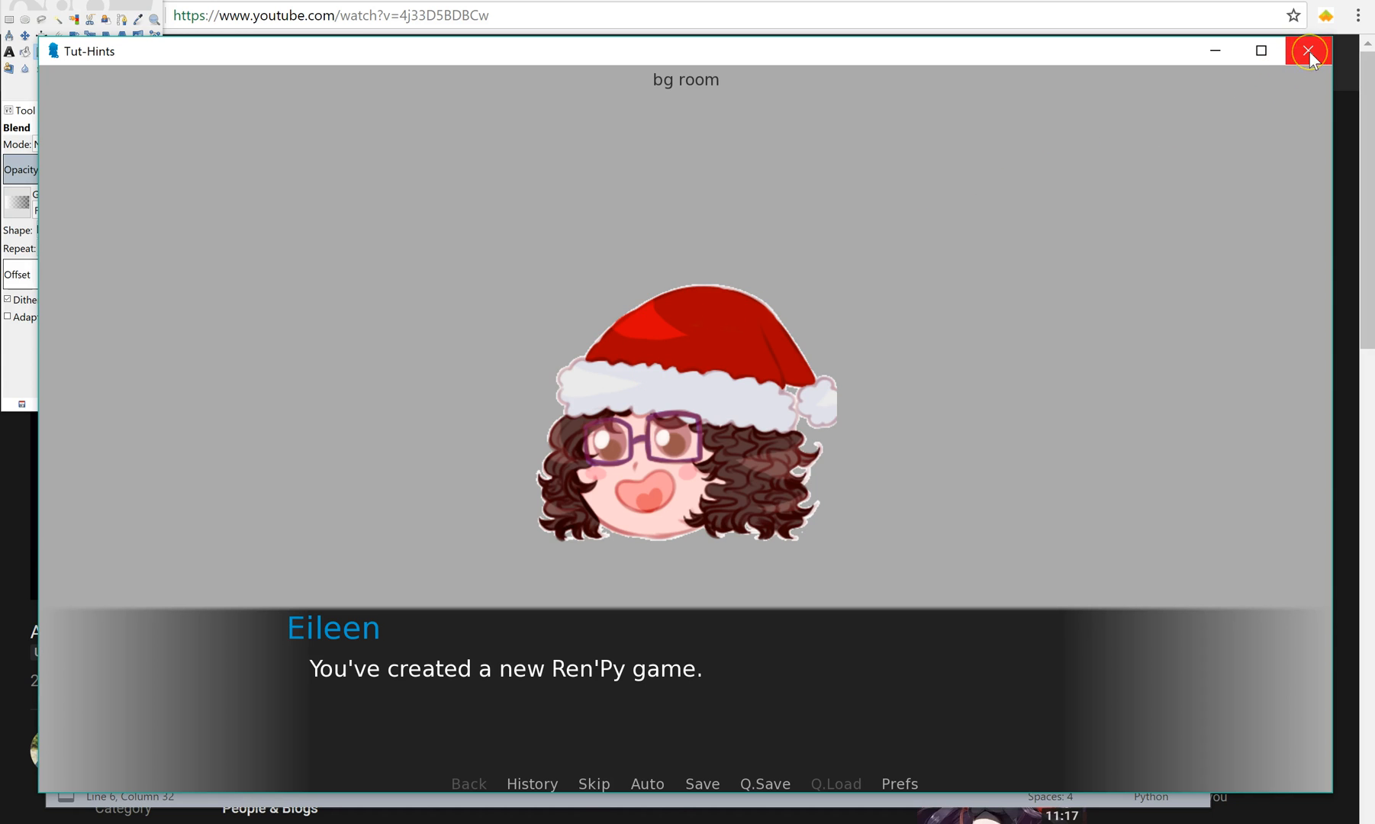
{"action": "left_click", "coordinate": [1308, 50]}
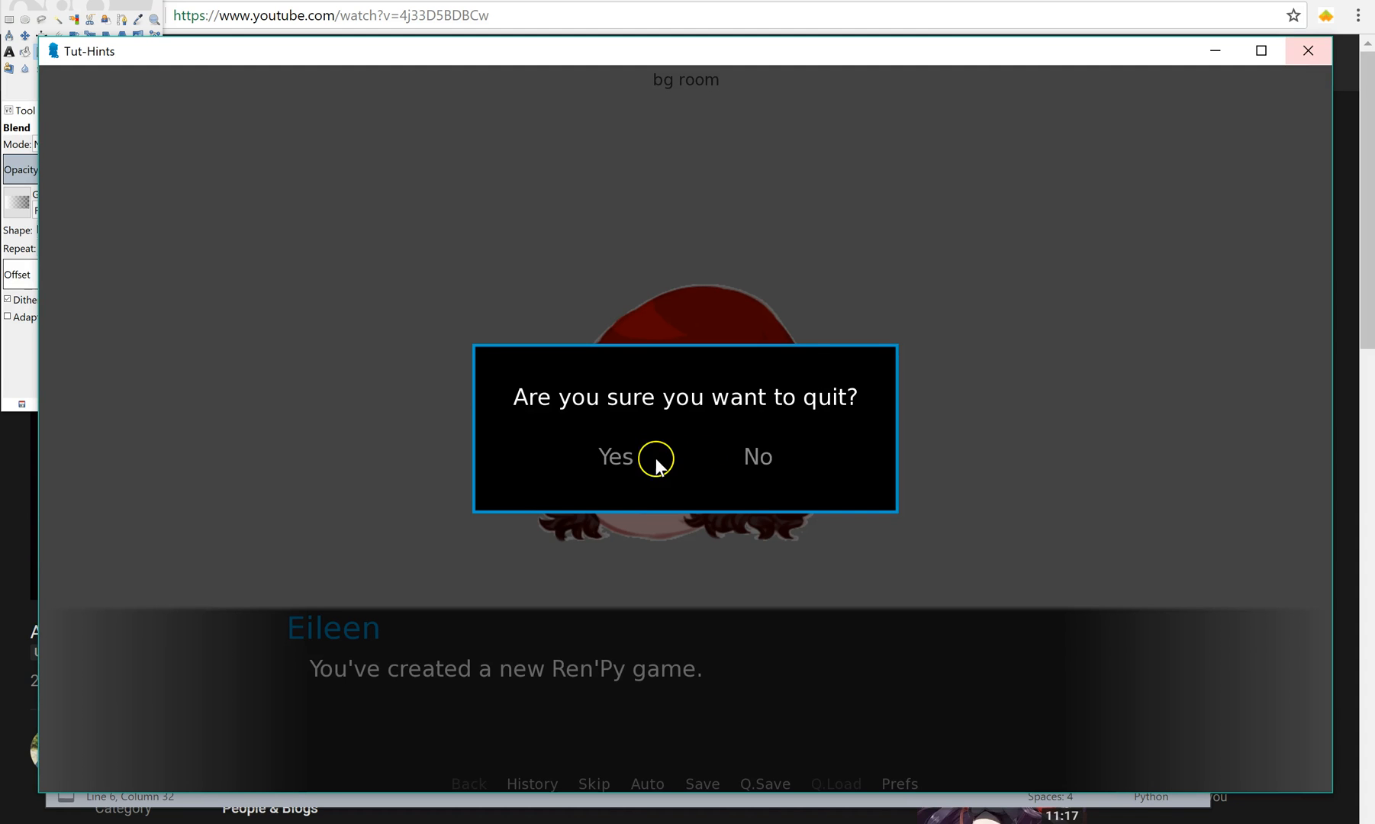
{"action": "left_click", "coordinate": [615, 457]}
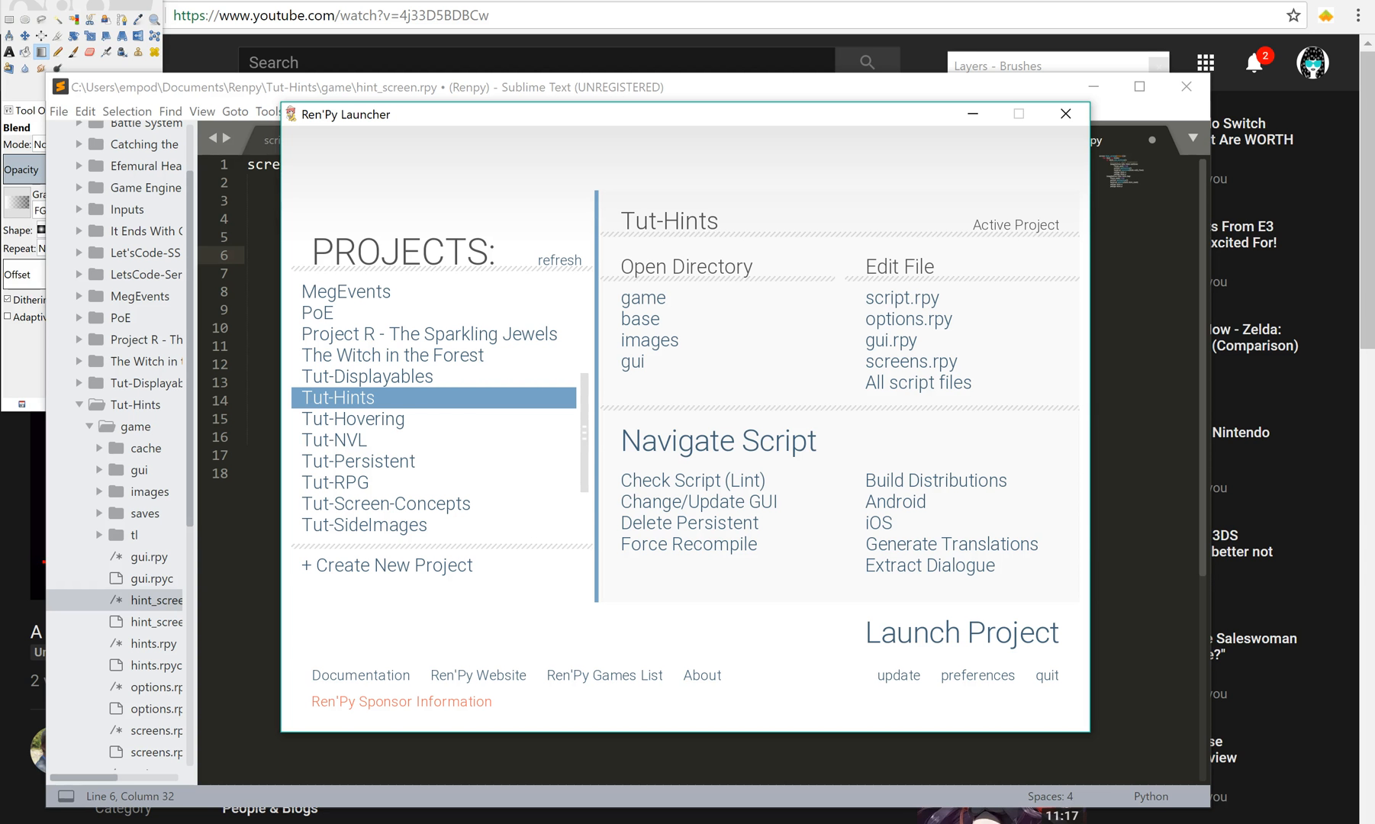